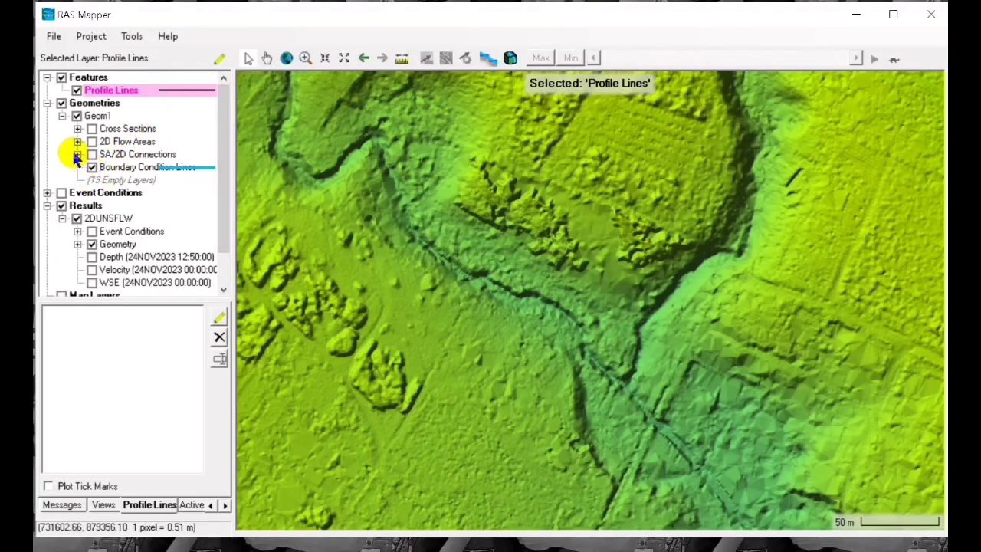
- Put the Breaklines layer of the Geom1 2D flow area into edit mode
click(77, 153)
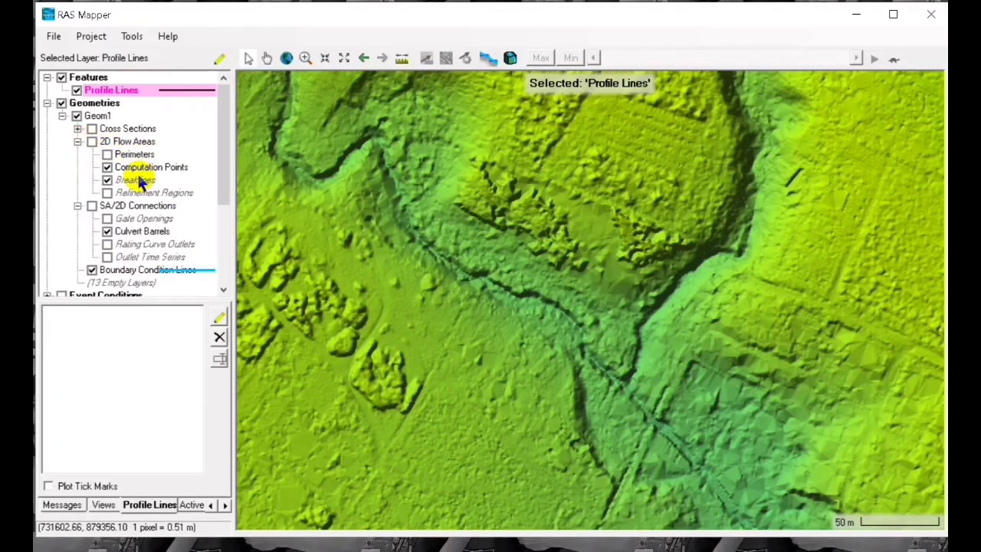
click(136, 179)
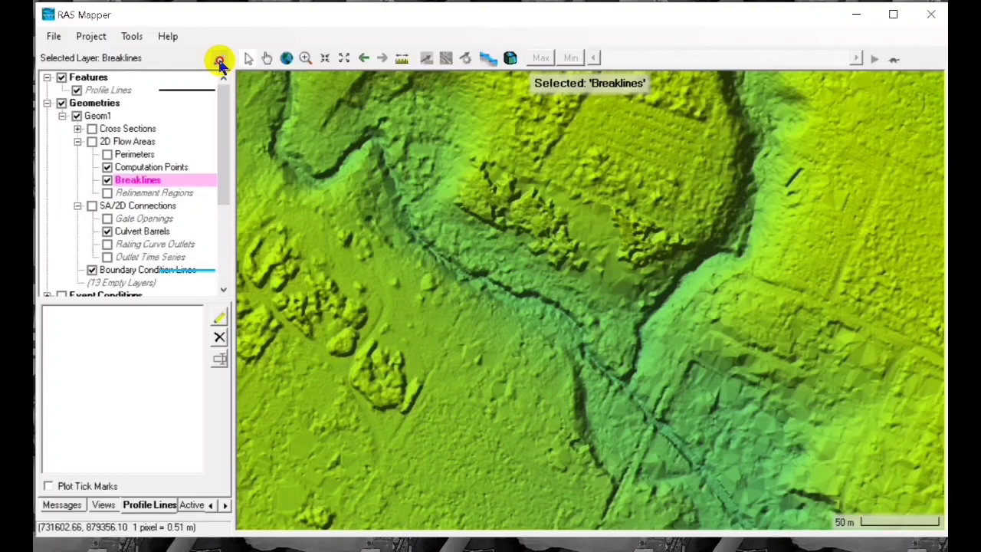
click(220, 57)
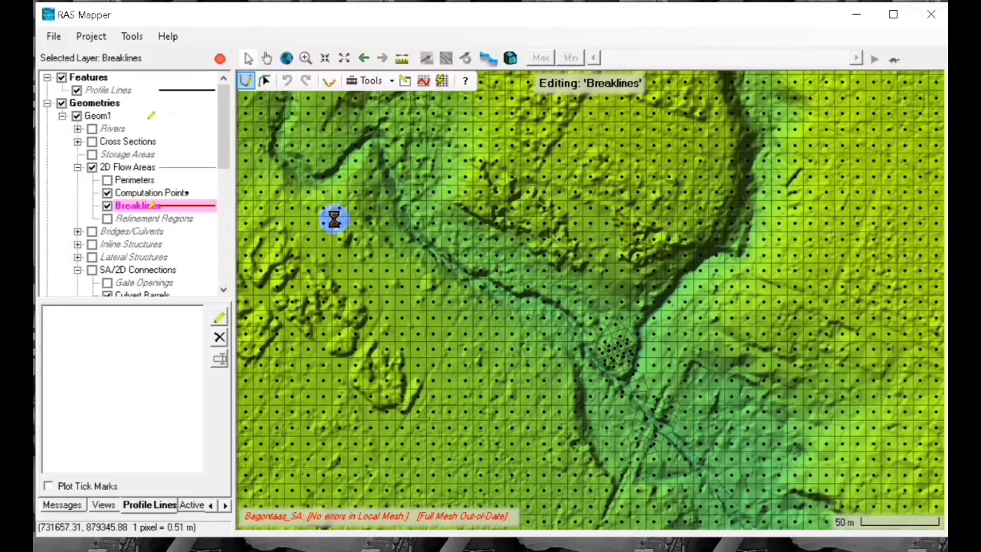
- Draw a short breakline across the upper-left channel and name it 'connection'
click(361, 195)
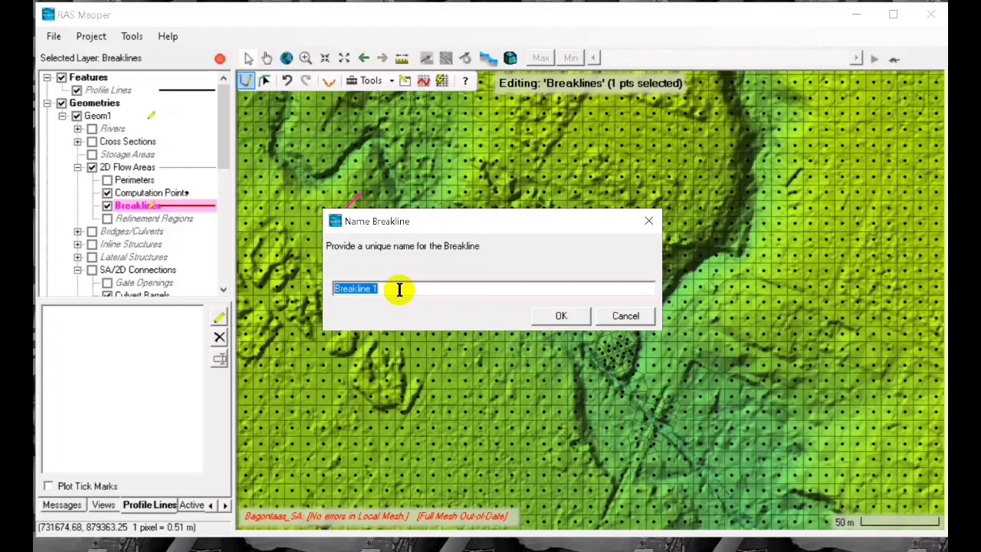
text(connection)
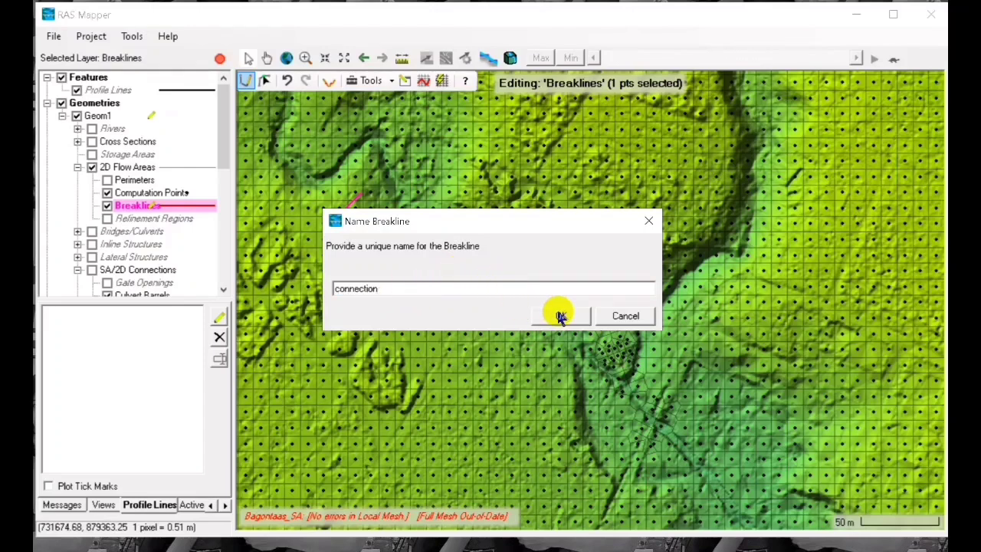
click(559, 315)
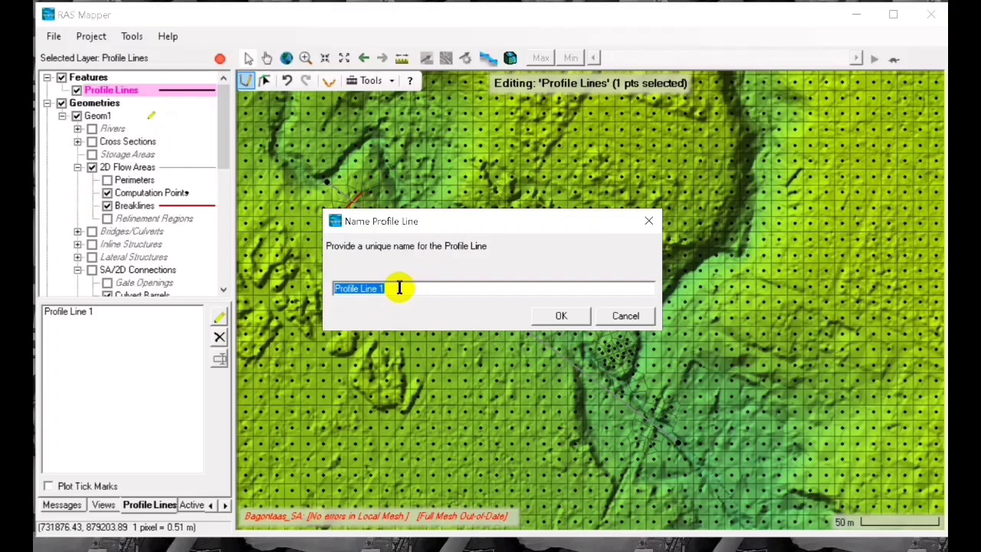
- Name the diagonal profile line 'pipe'
text(pipe)
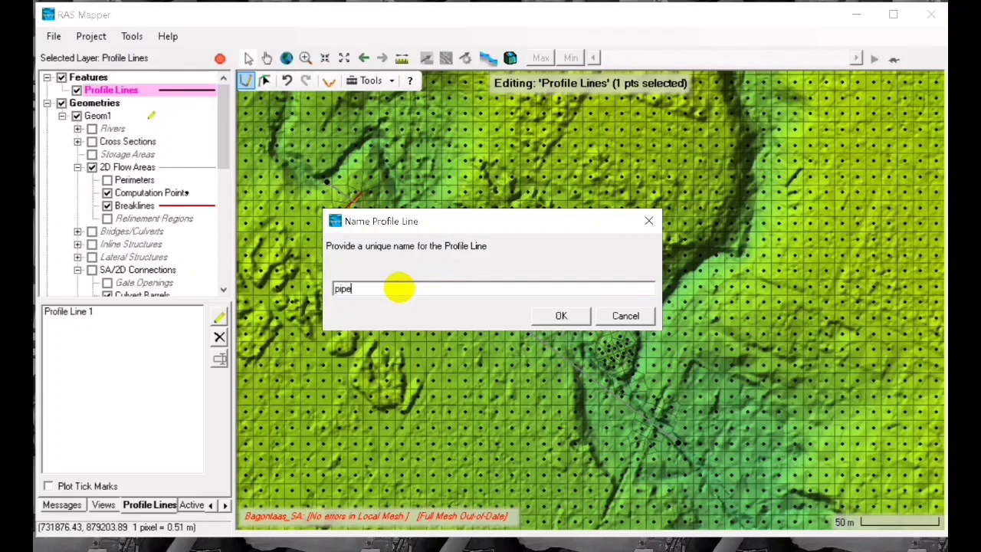
click(560, 315)
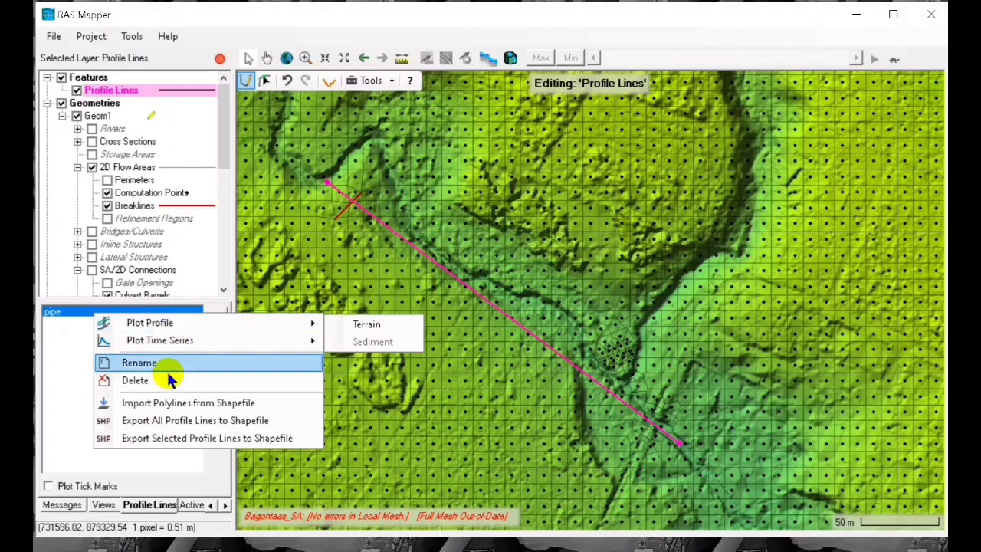
- Export the 'pipe' profile line to the shapefile pipe.shp
click(194, 420)
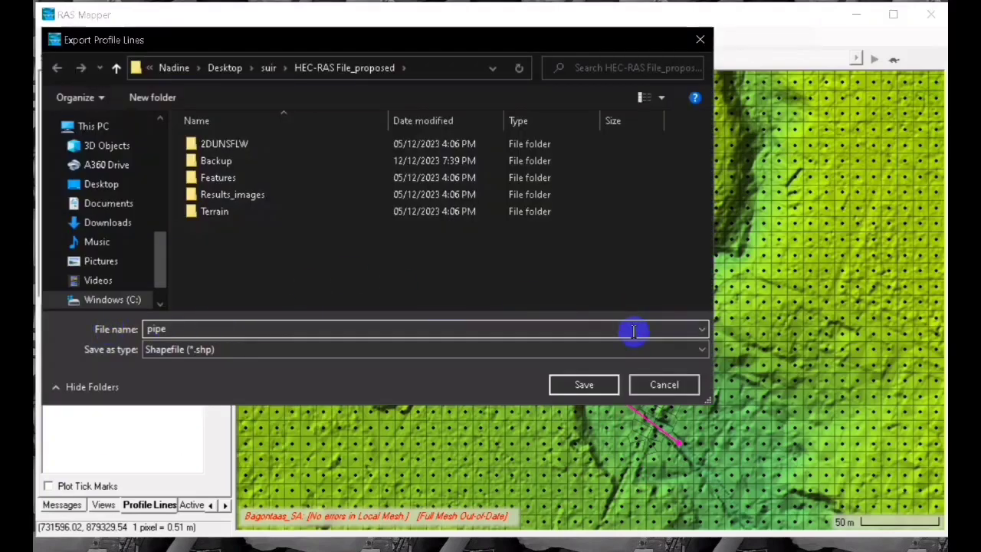
click(583, 384)
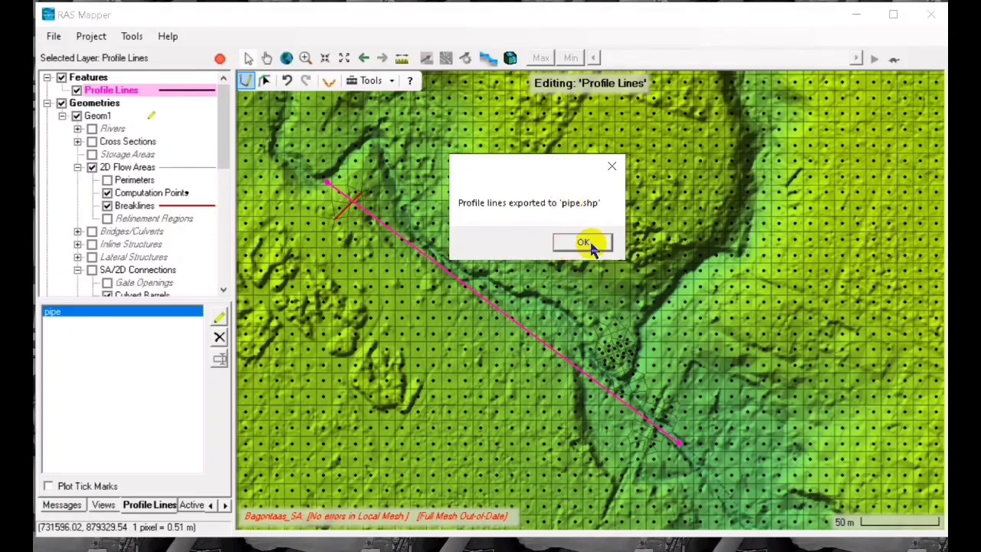
click(583, 243)
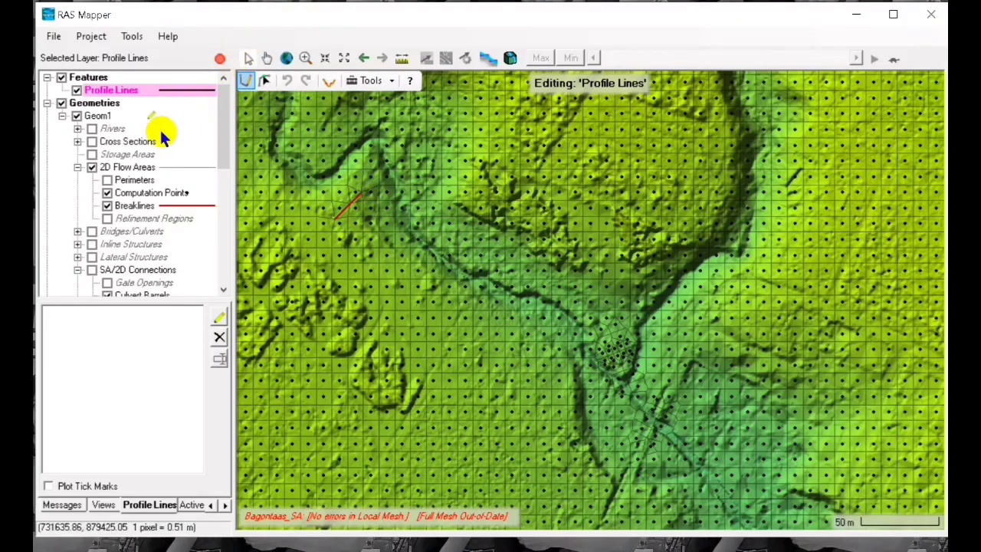
- Stop editing the breaklines and save the Geom1 edits
click(134, 205)
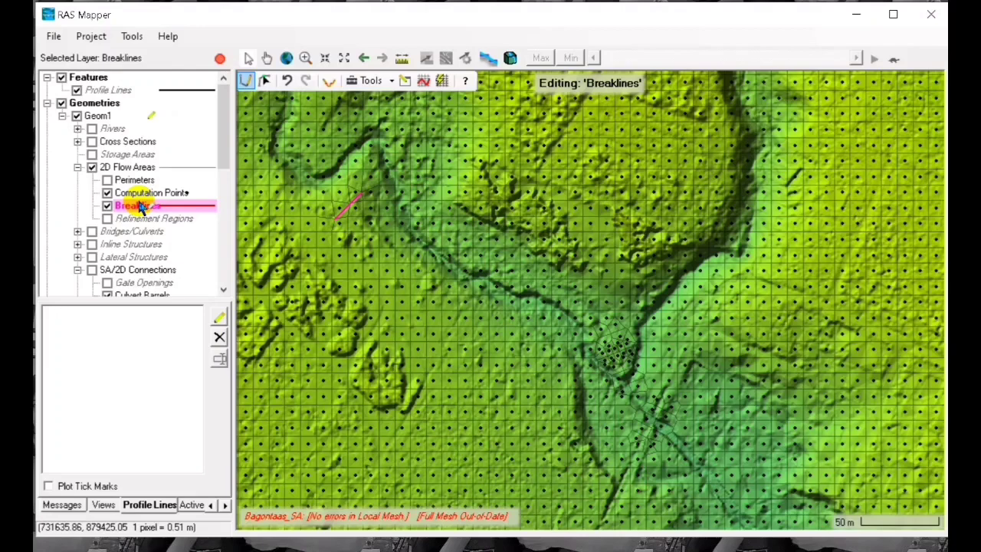
click(220, 58)
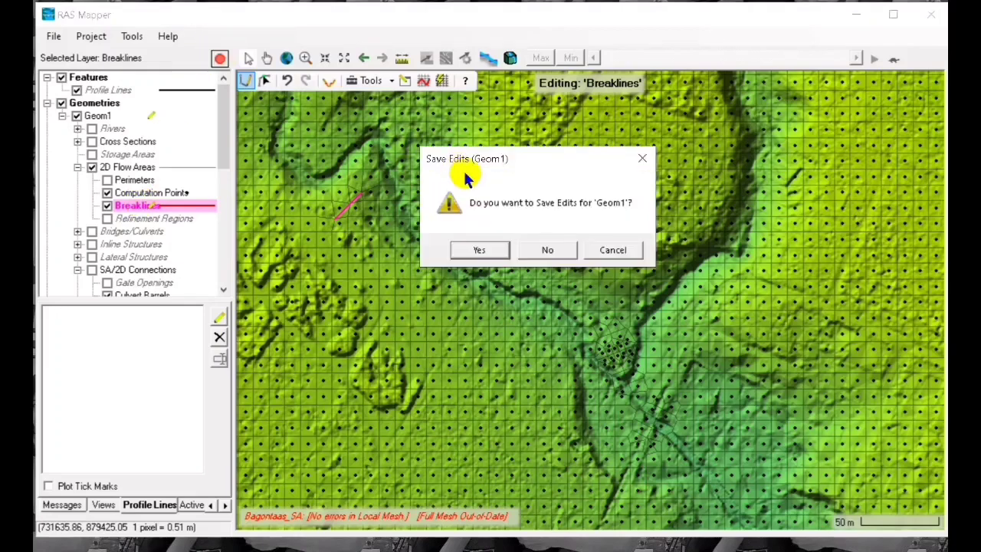
click(479, 250)
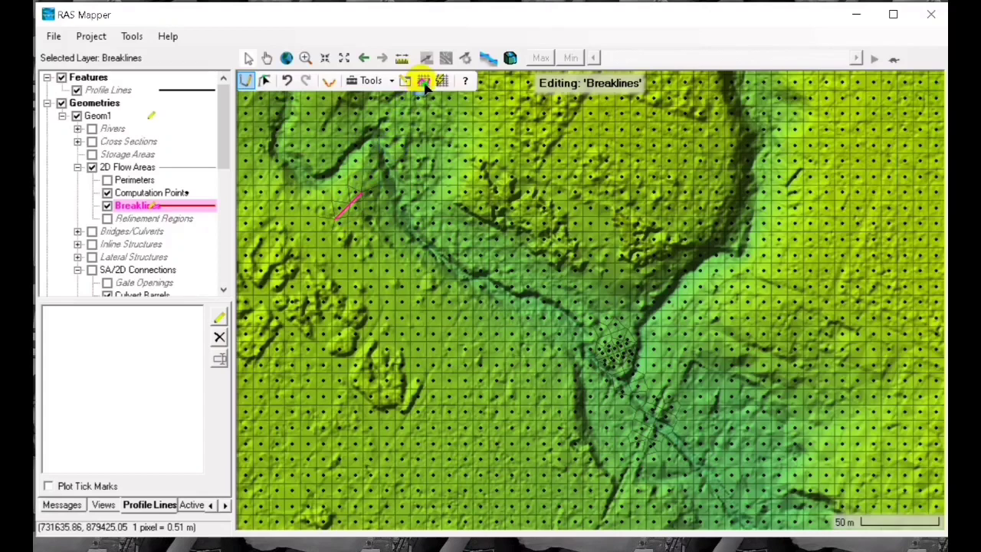
click(422, 81)
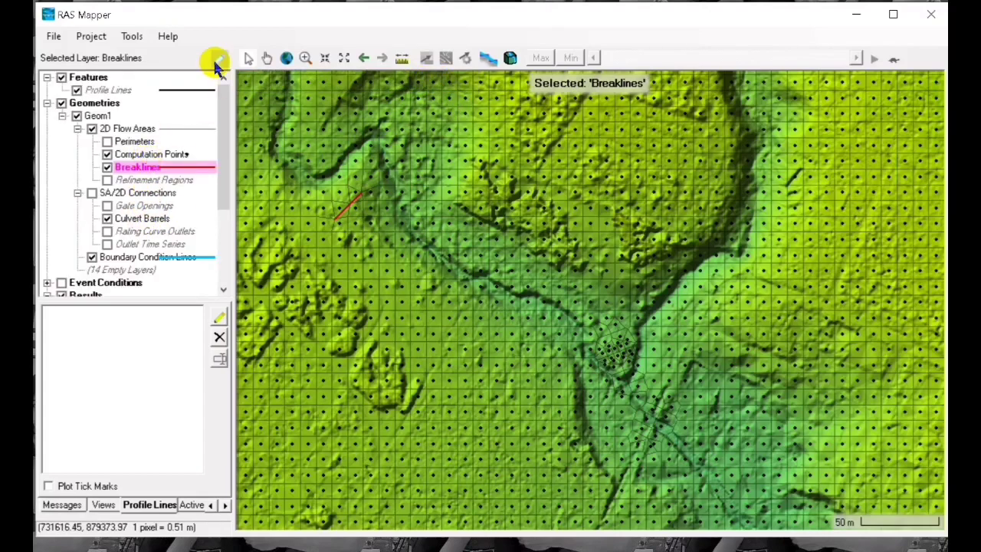
- Re-enter edit mode, enforce all breaklines on the mesh, and save Geom1
click(217, 60)
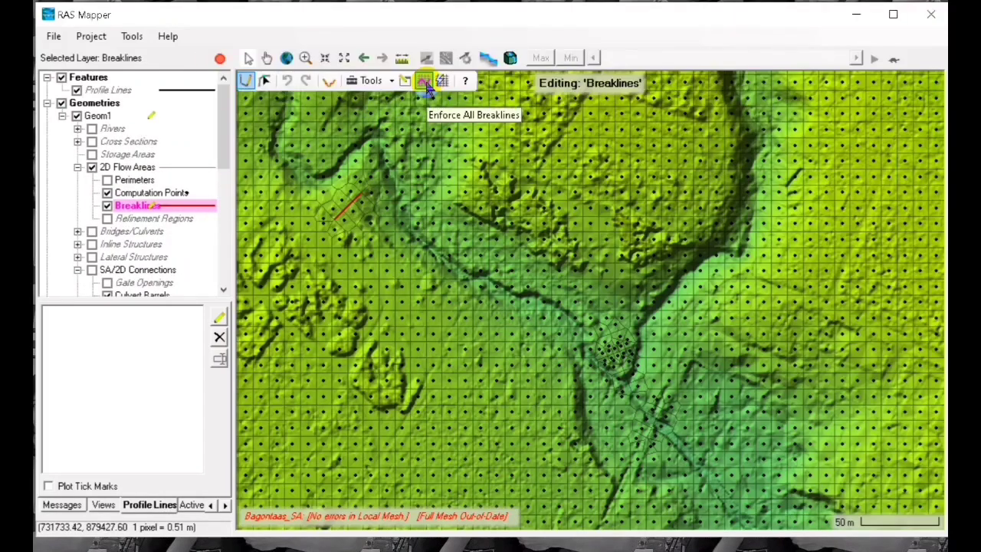
click(424, 81)
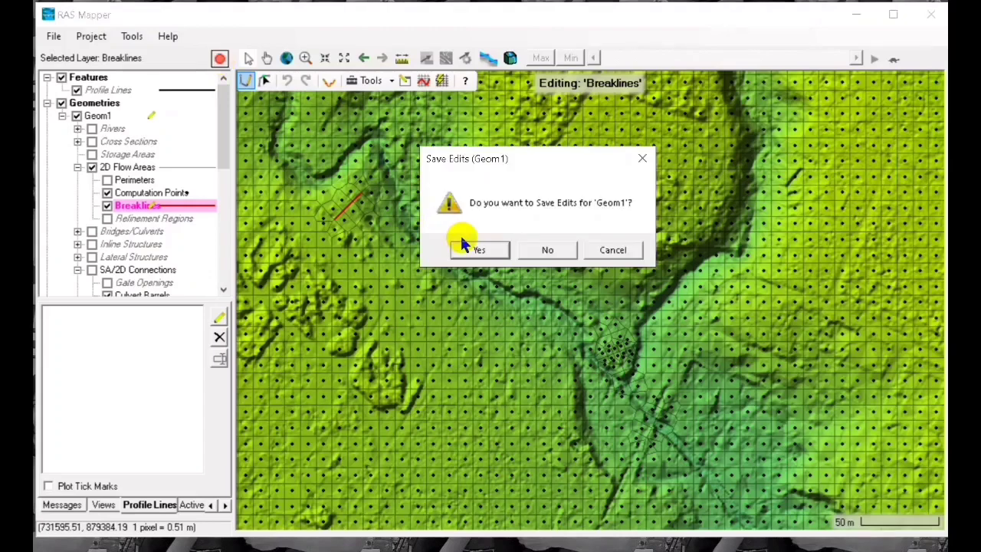
click(479, 250)
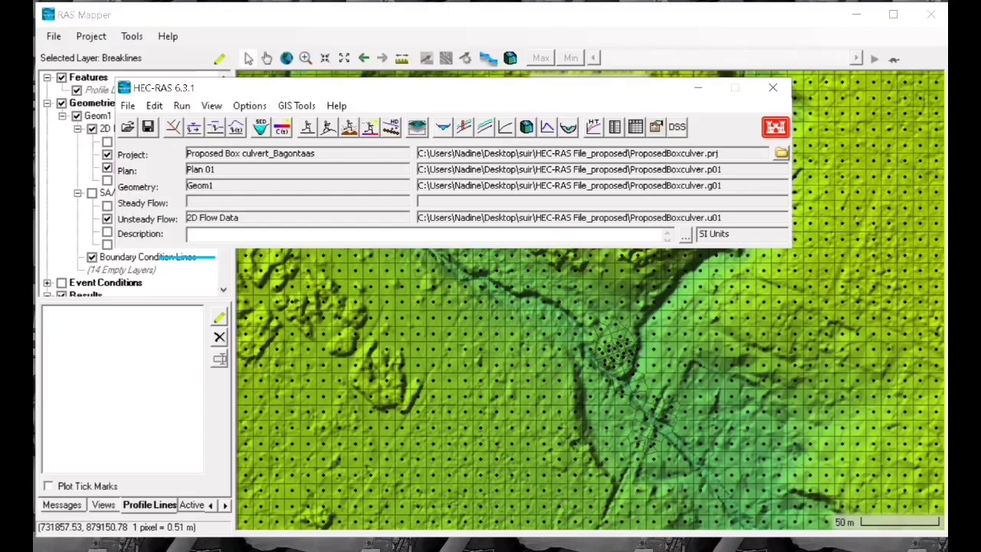
- Open the Geom1 geometric data editor from the Edit menu
click(153, 105)
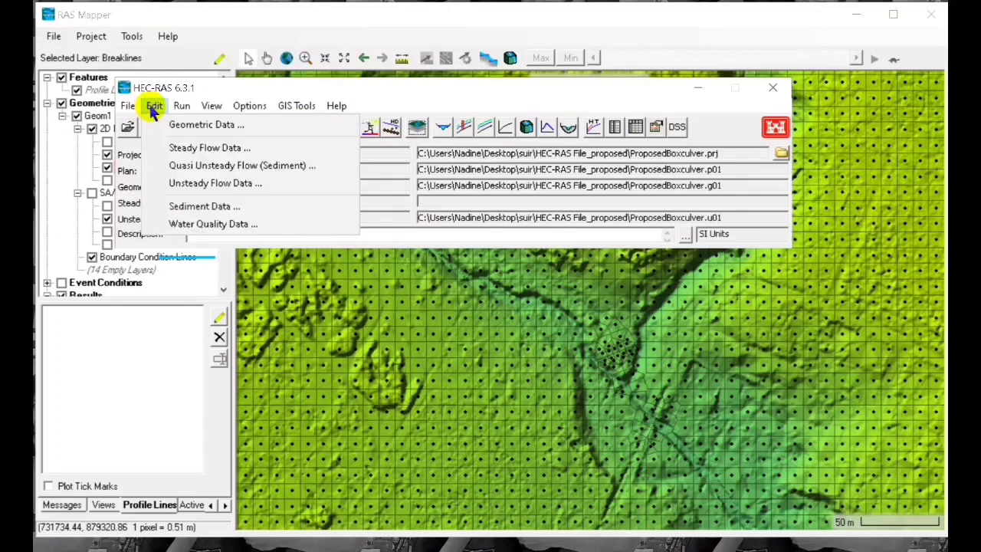
click(206, 124)
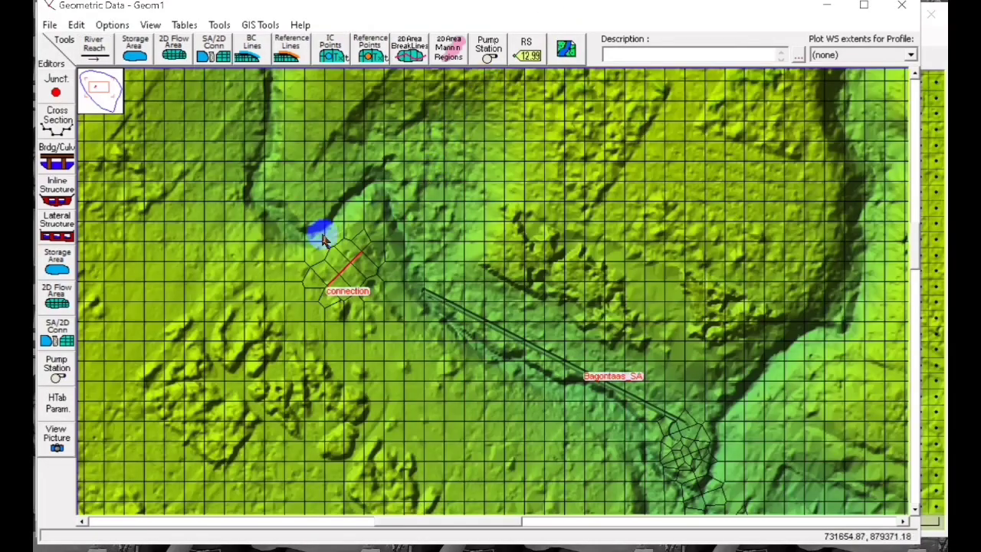
- Give the 'connection' breakline a minimum cell spacing of 10 and maximum of 10
right_click(345, 272)
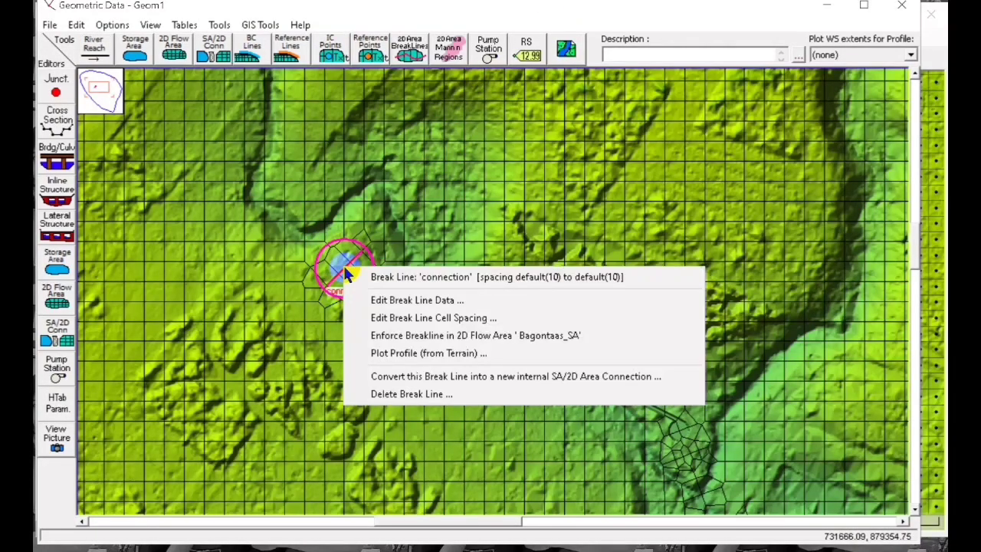
mouse_move(460, 299)
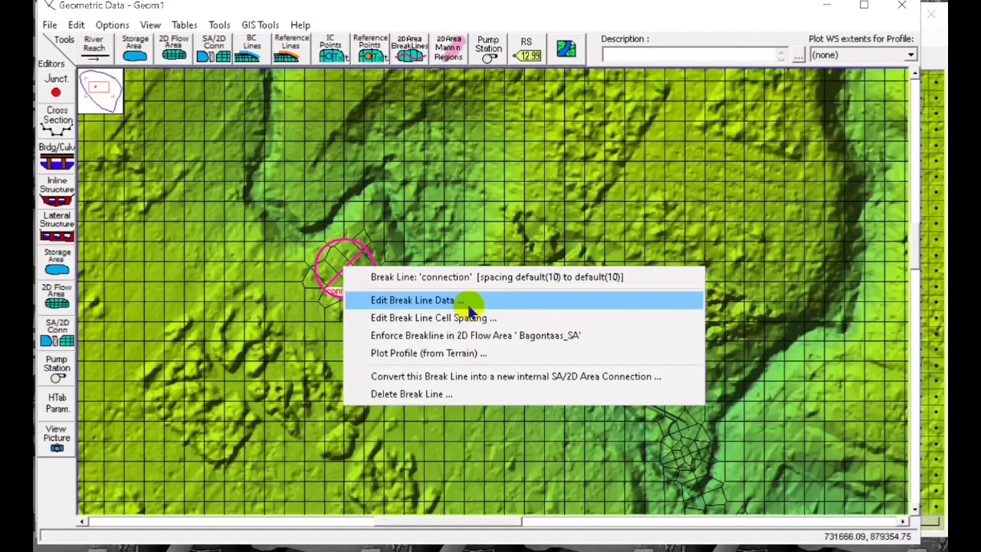
click(432, 317)
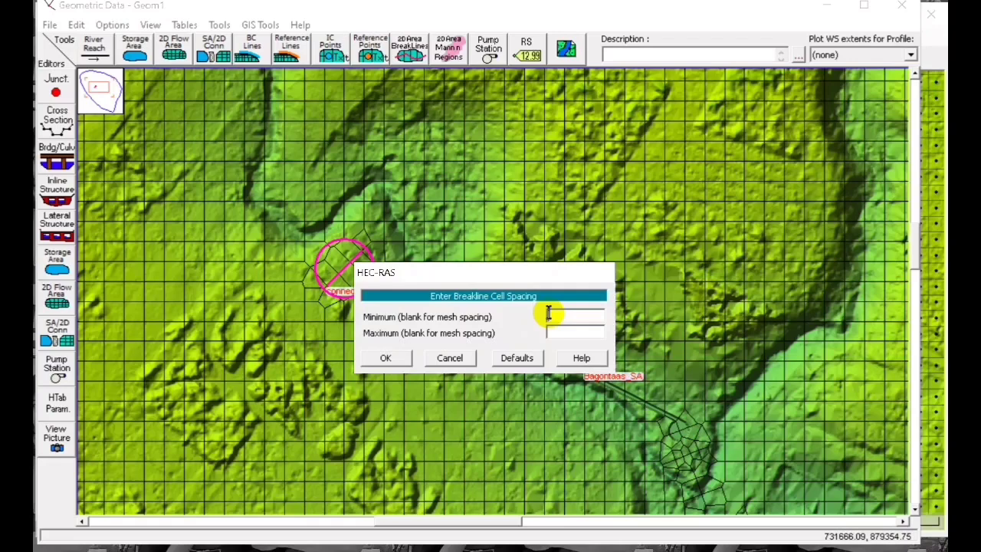
text(10)
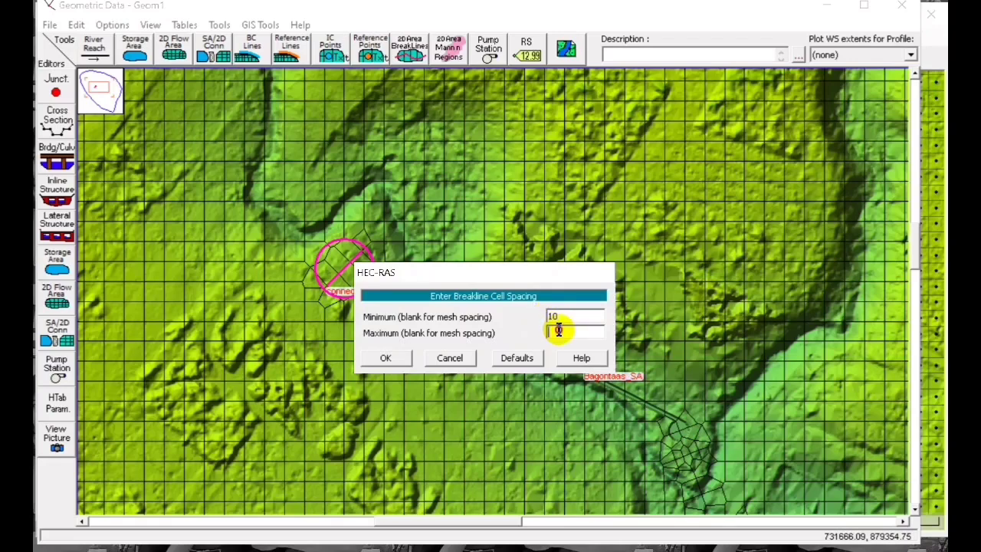
text(10)
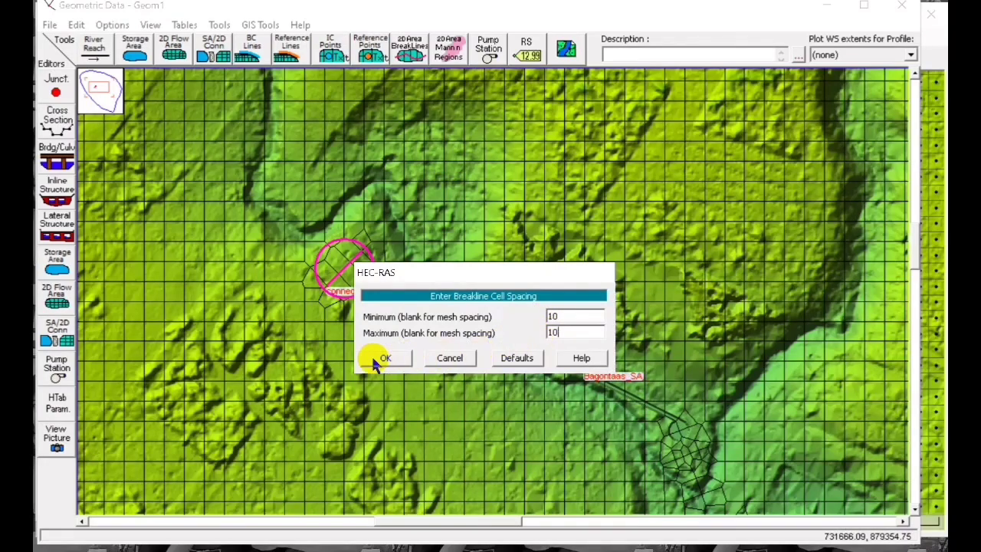
click(385, 358)
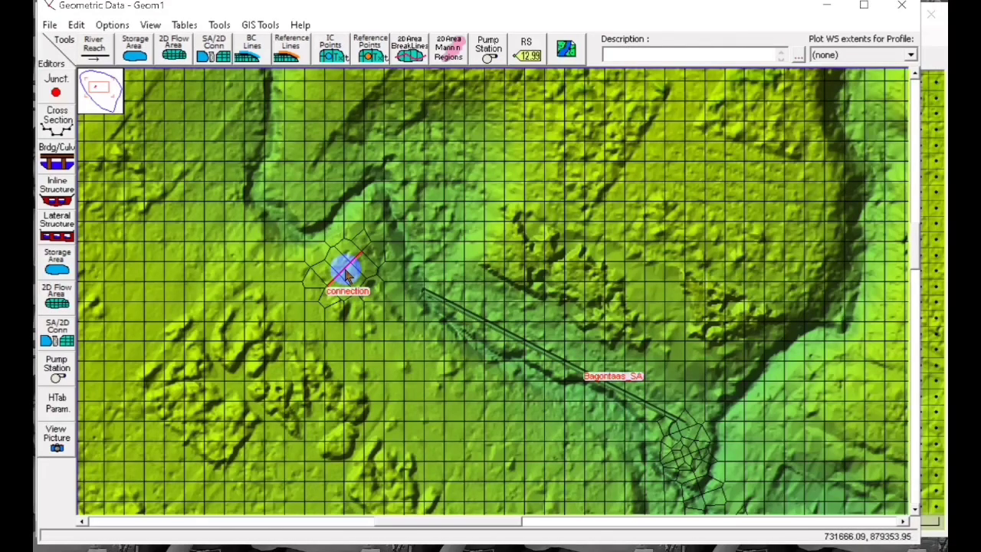
right_click(346, 272)
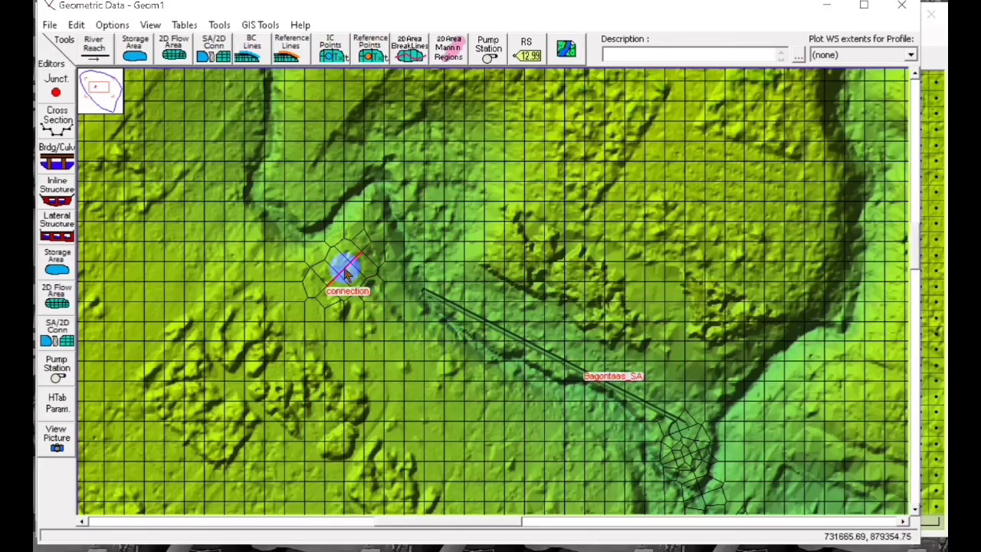
- Convert the 'connection' break line into an internal SA/2D area connection named 'connection'
right_click(346, 272)
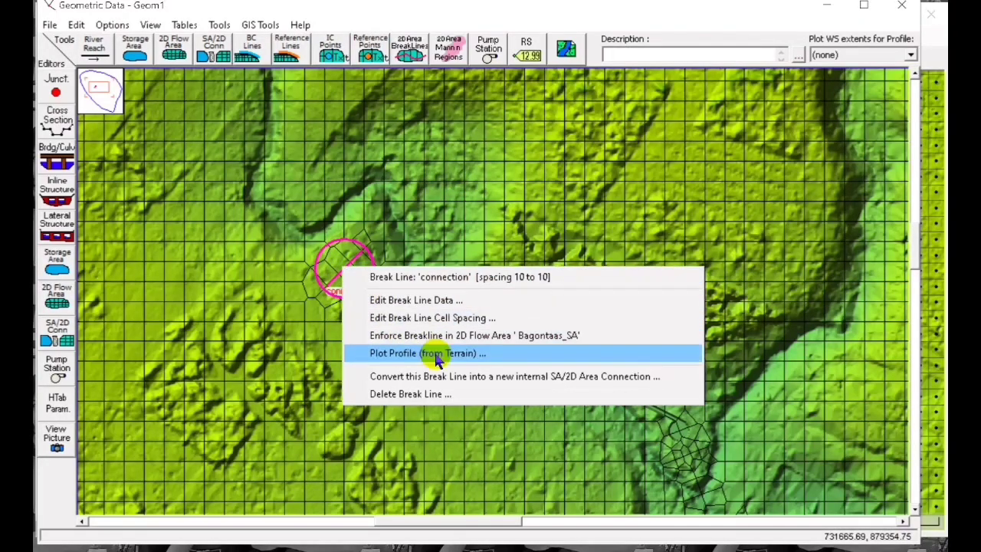
mouse_move(460, 375)
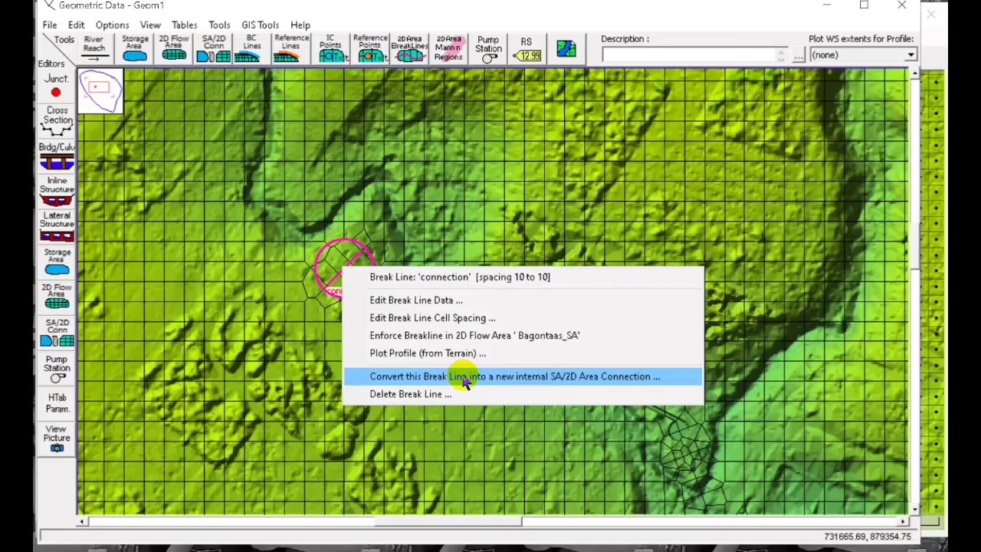
click(514, 376)
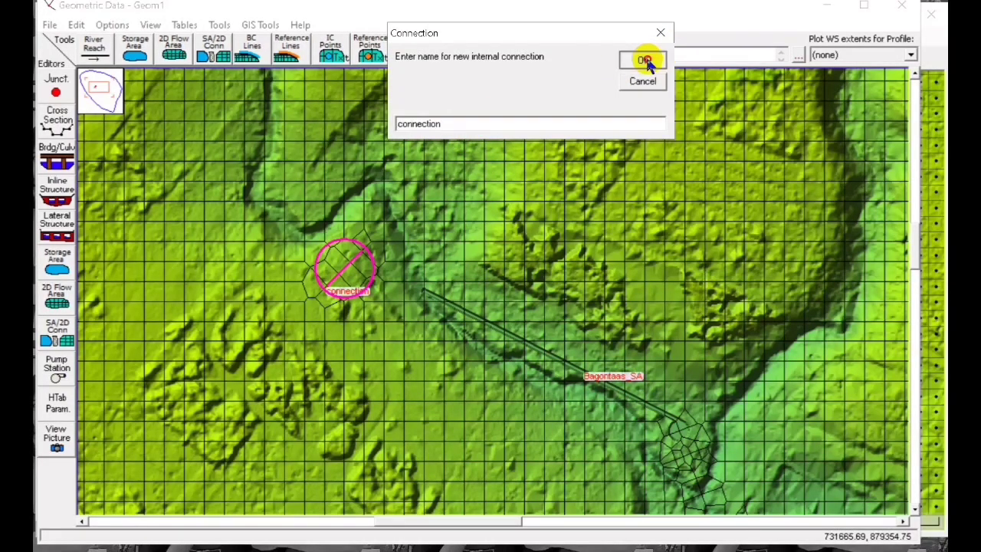
click(644, 61)
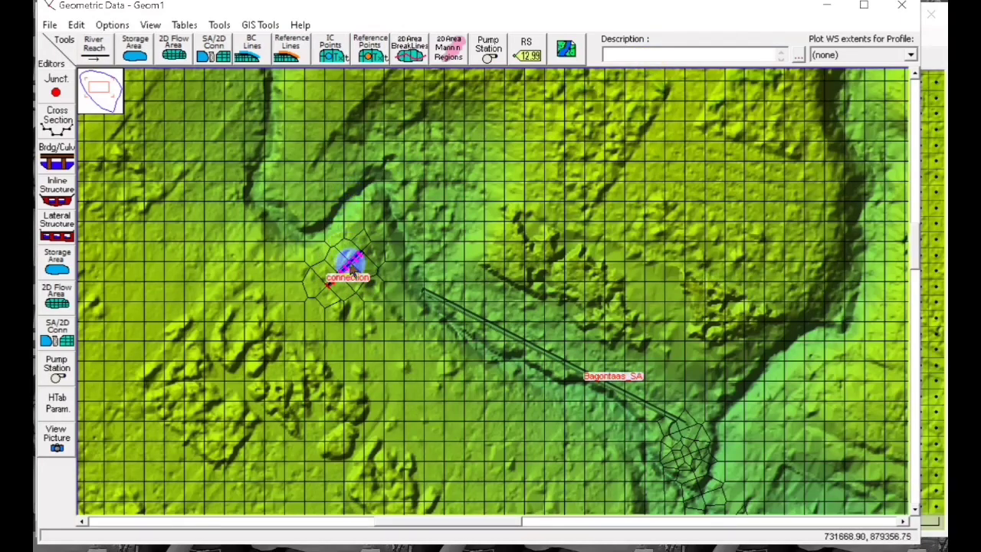
right_click(346, 274)
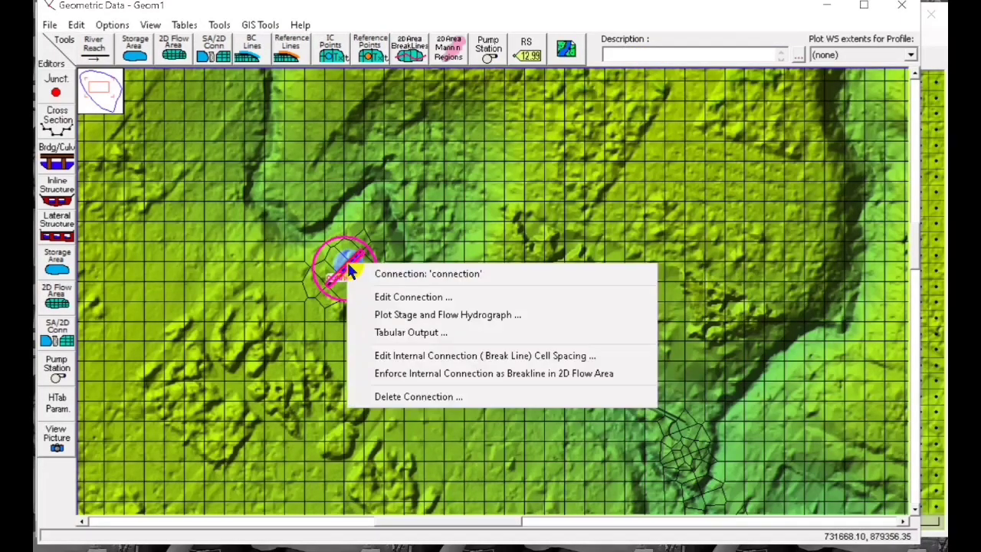
click(413, 297)
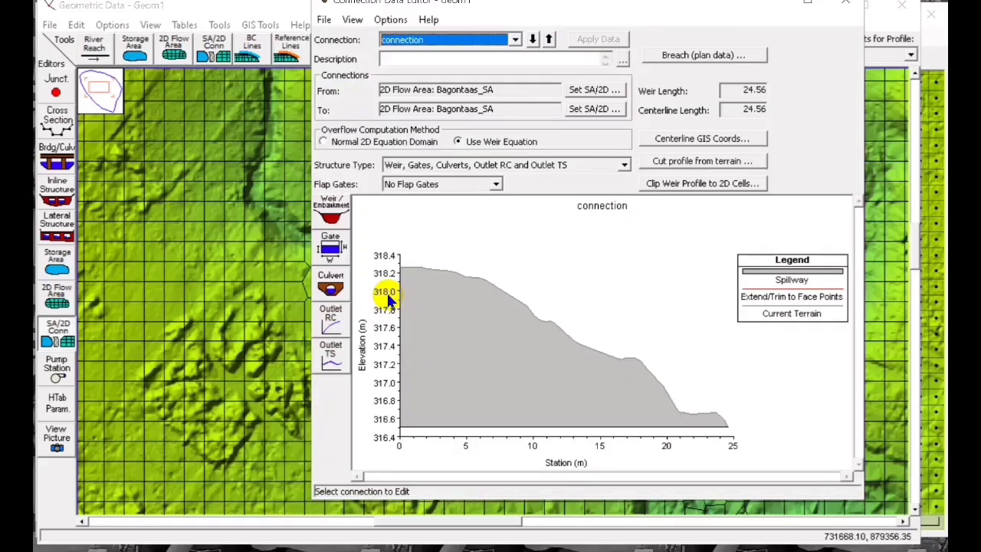
mouse_move(459, 318)
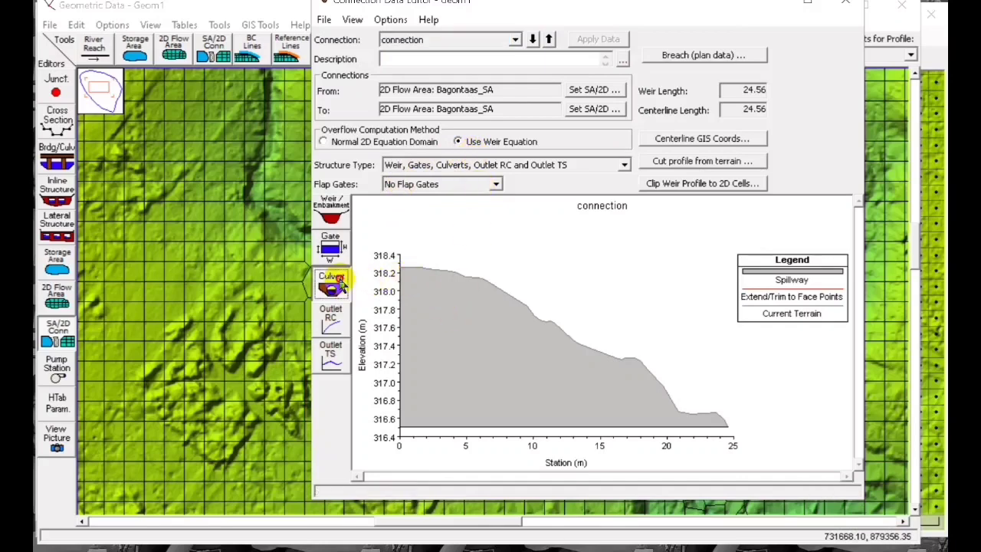
click(331, 287)
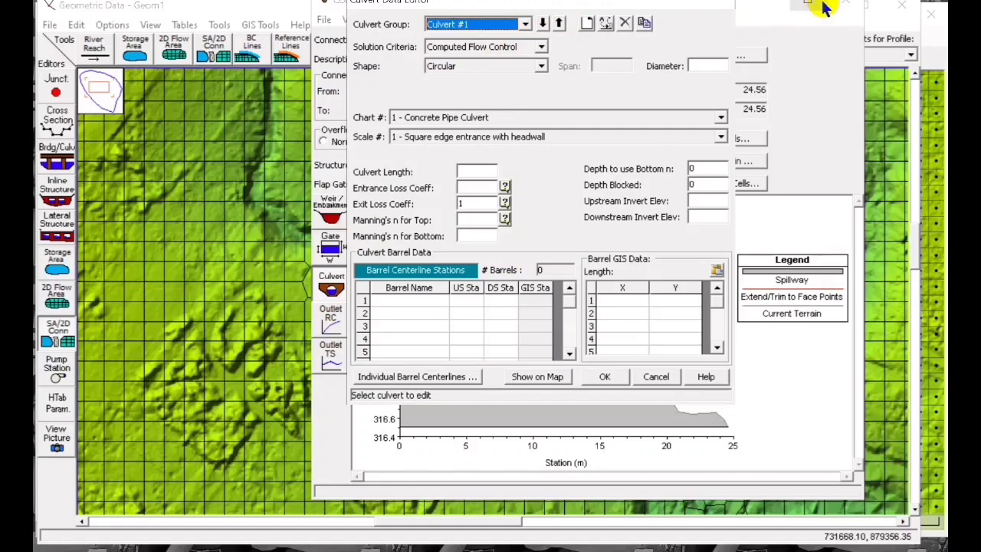
click(656, 376)
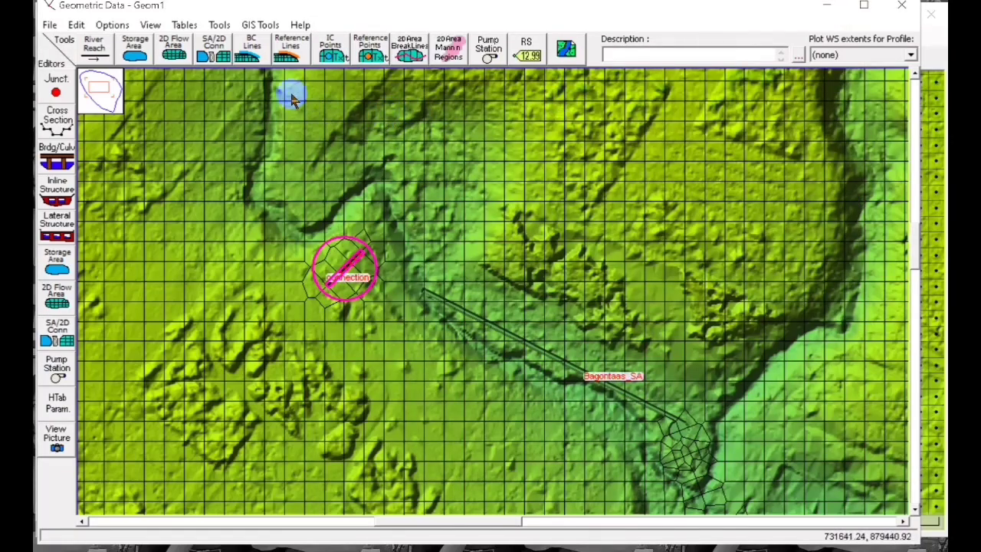
- Import pipe.shp as a culvert centerline, adding culvert 'import #0' with barrel 'pipe'
click(259, 24)
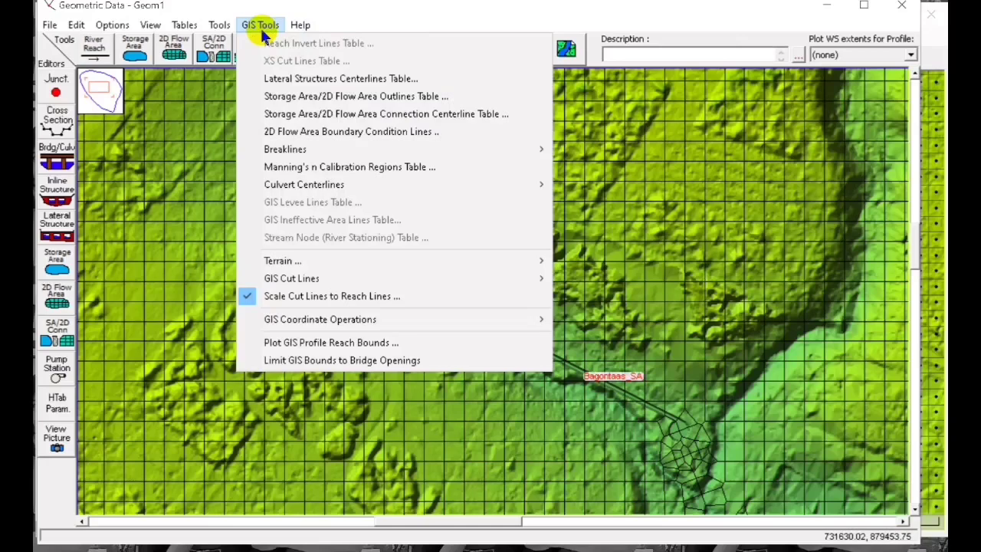
mouse_move(512, 166)
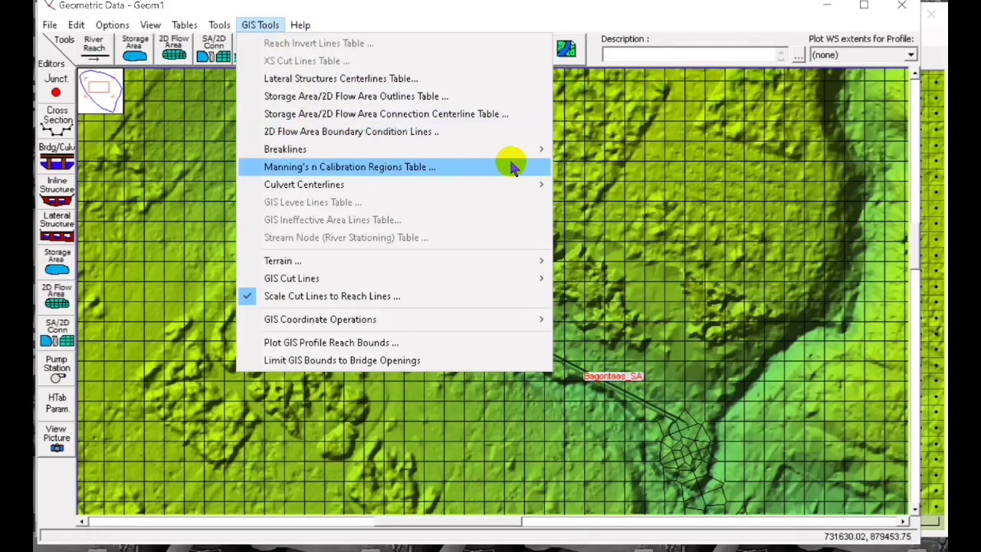
click(304, 184)
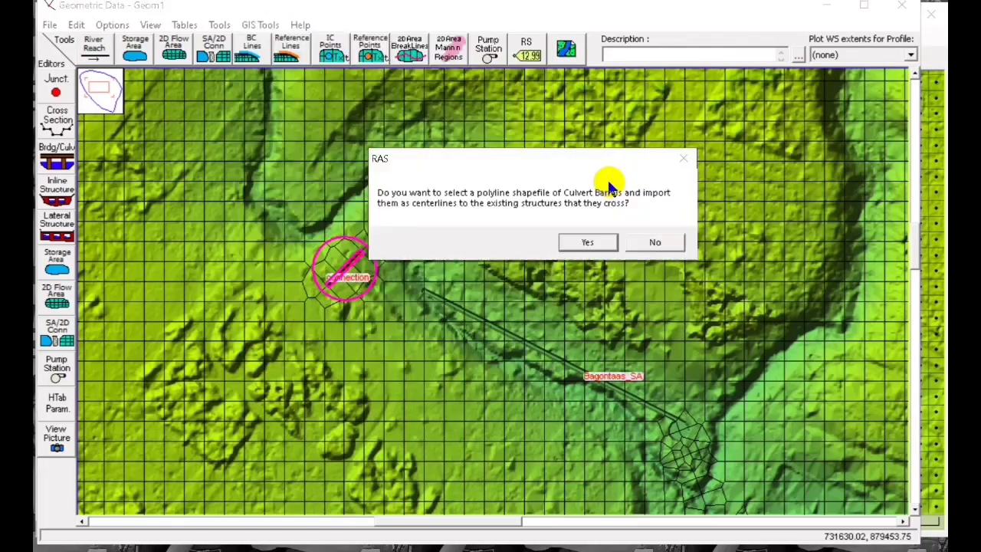
click(654, 242)
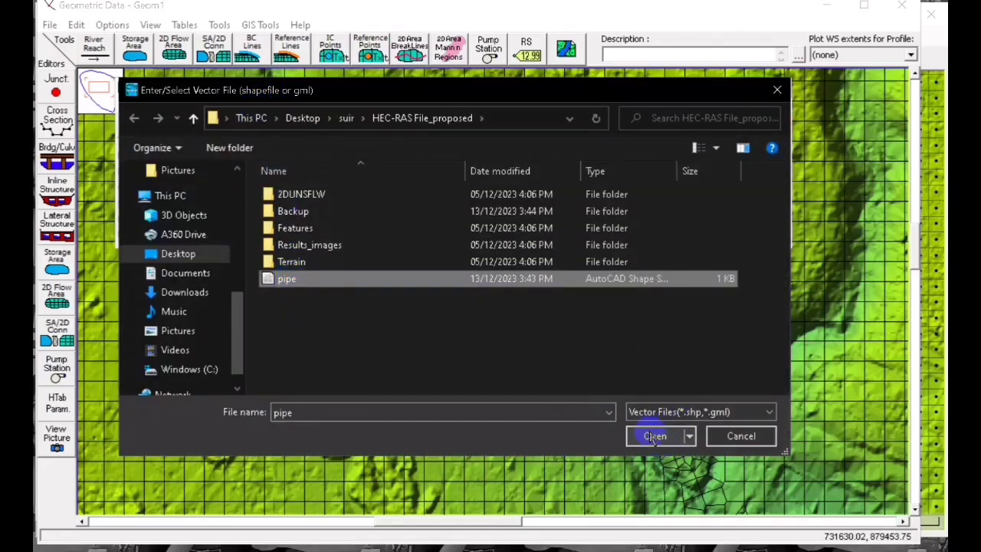
click(655, 435)
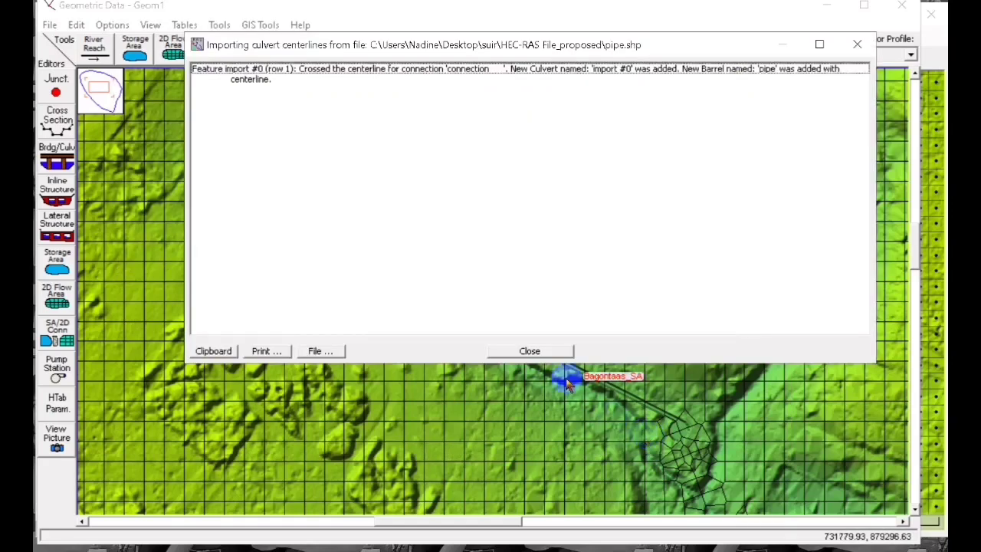
click(529, 351)
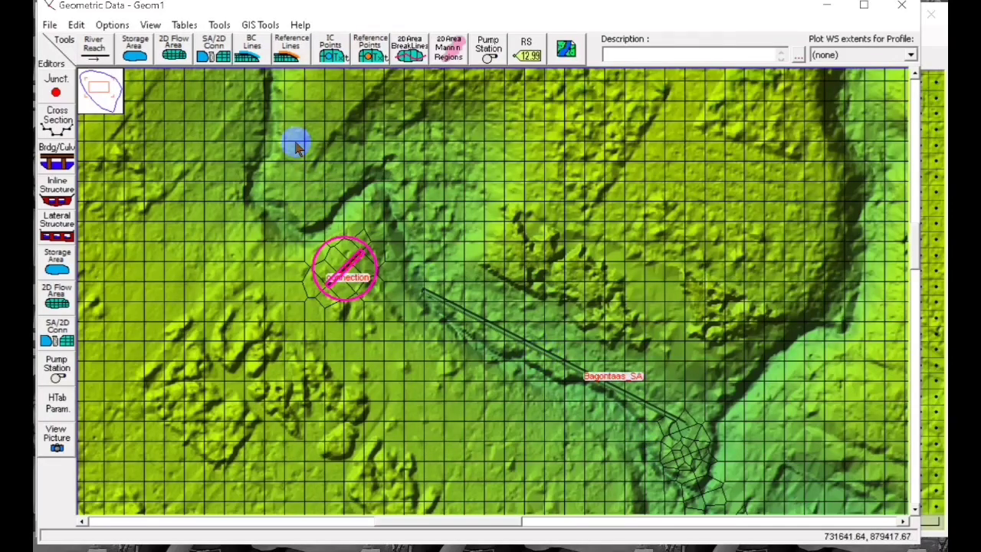
right_click(360, 282)
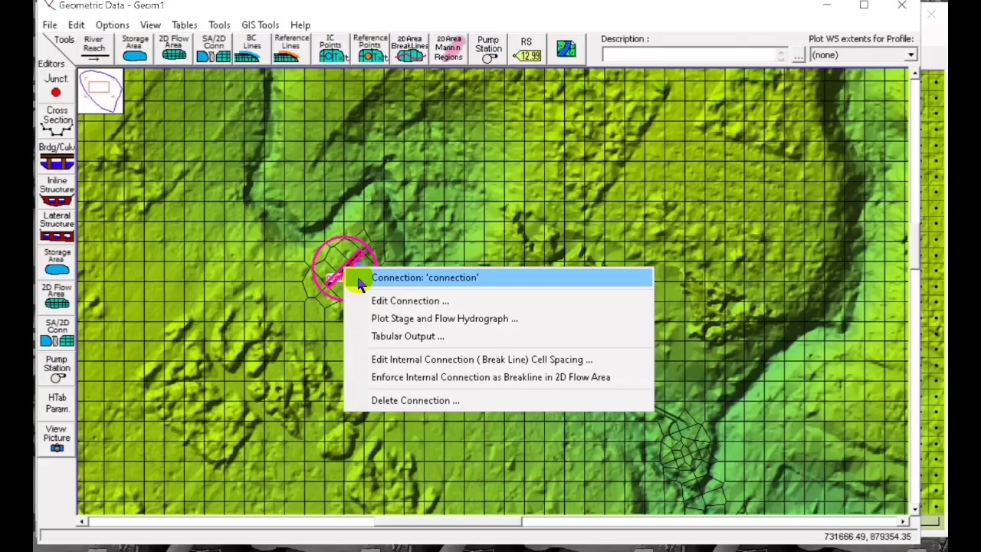
- In the connection's Culvert Data Editor, enter diameter 4 and entrance loss coefficient .05
click(410, 300)
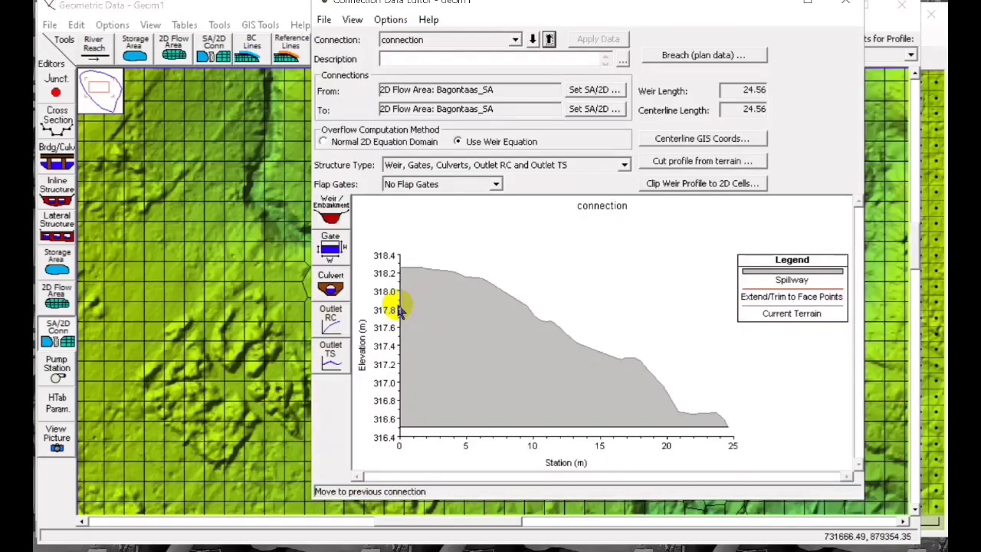
click(330, 287)
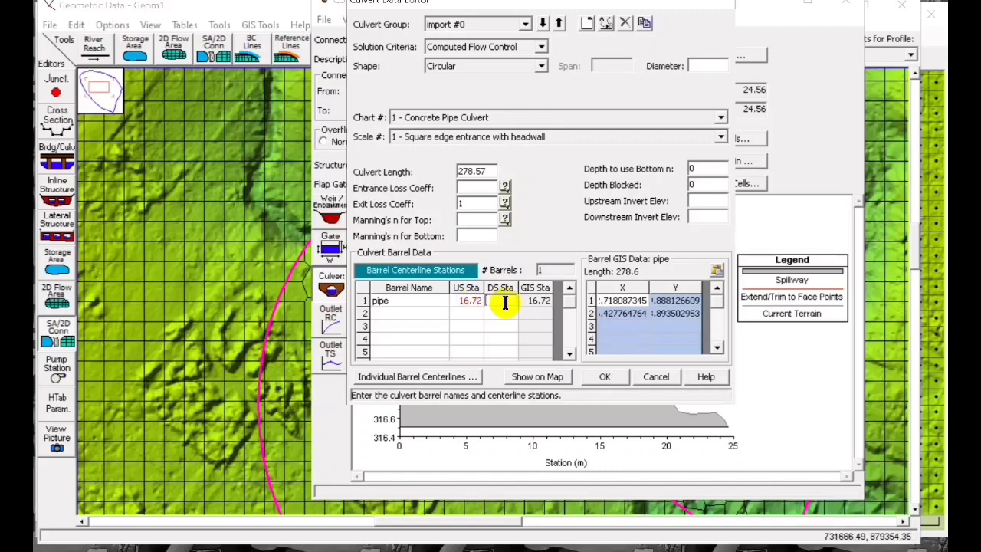
click(504, 300)
text(16.72)
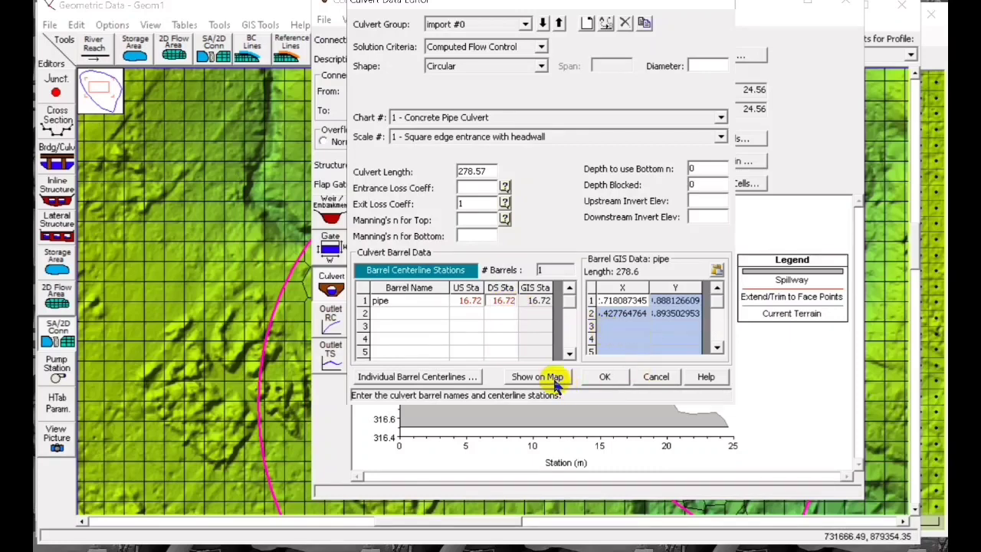
mouse_move(707, 62)
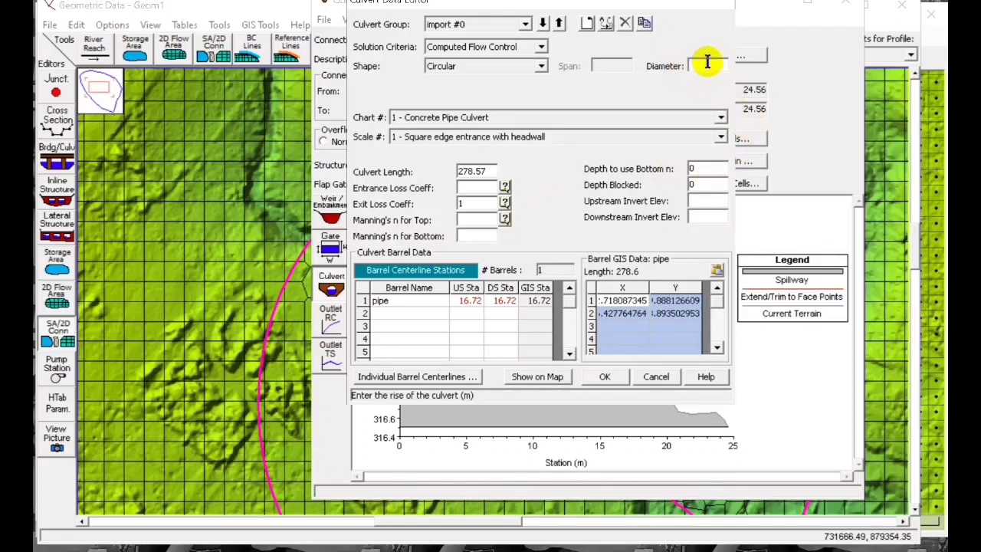
text(4)
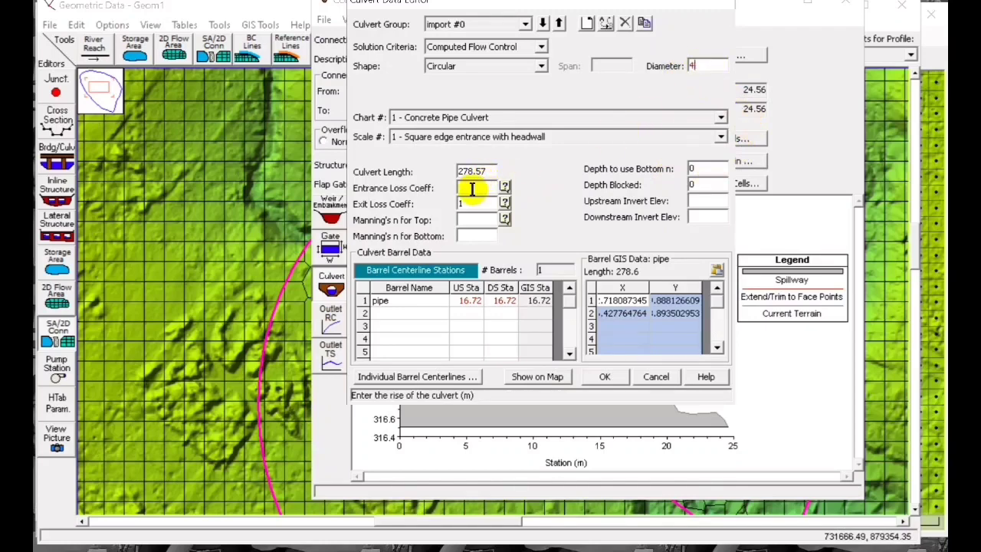
click(475, 188)
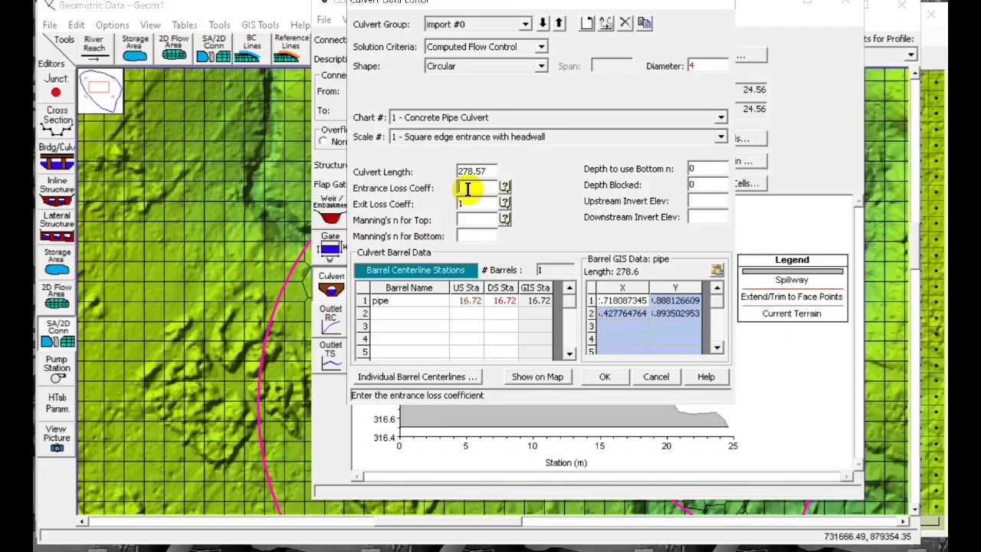
text(.05)
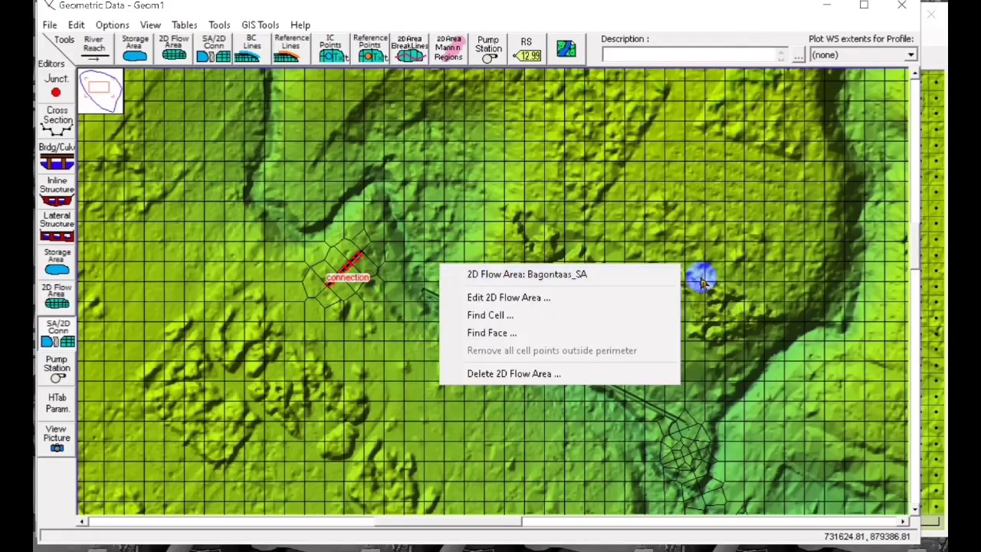
mouse_move(667, 17)
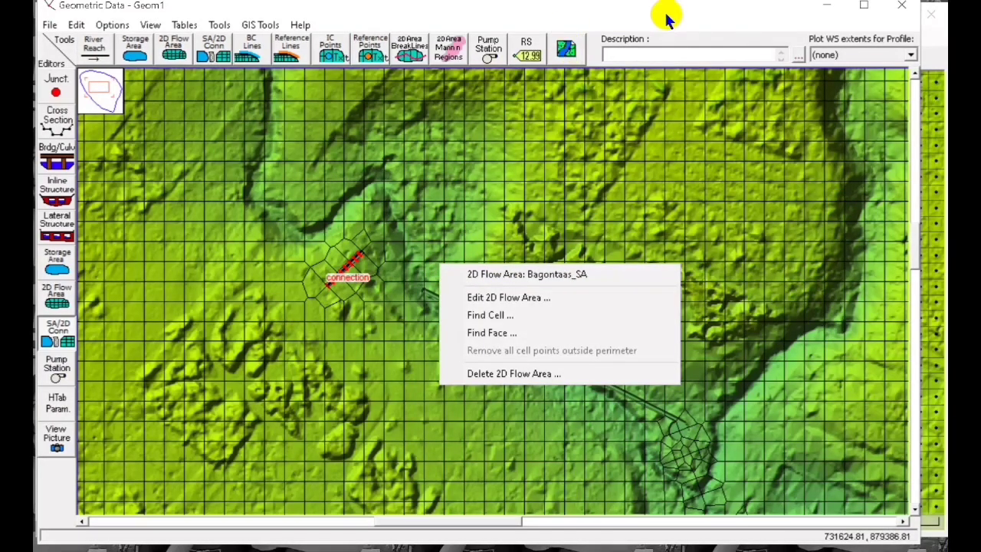
- Measure along the culvert route and plot its terrain profile, roughly 317 down to 311
click(489, 315)
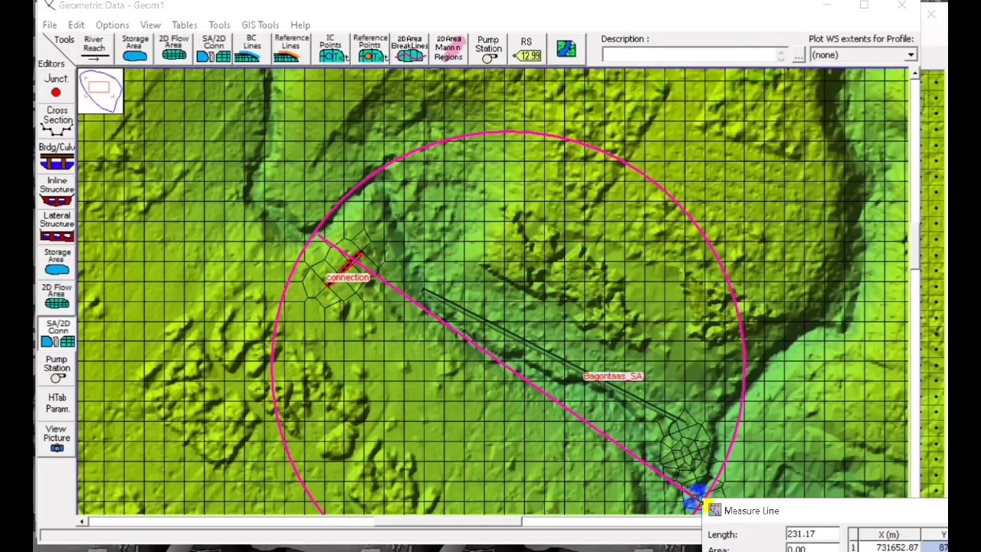
drag(751, 510, 456, 141)
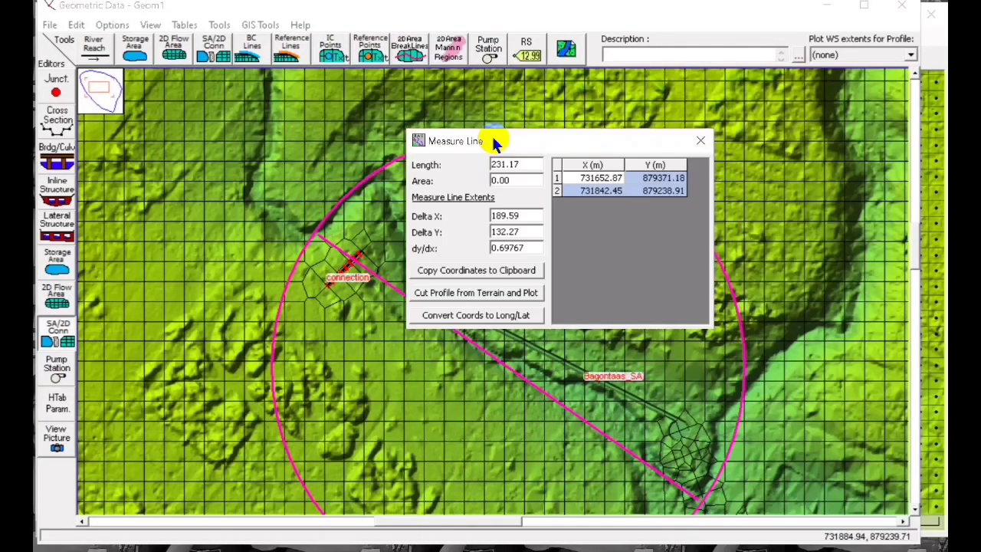
mouse_move(483, 299)
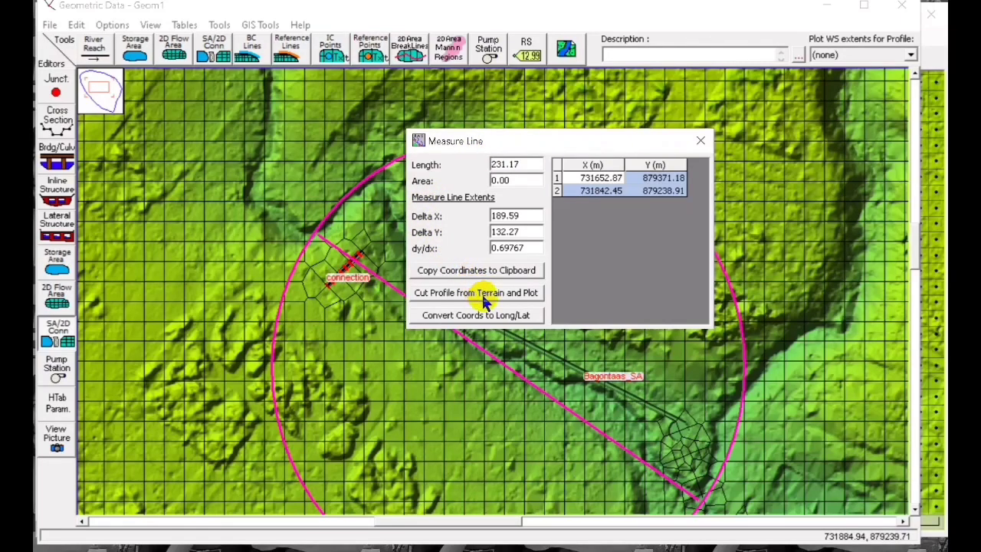
click(475, 292)
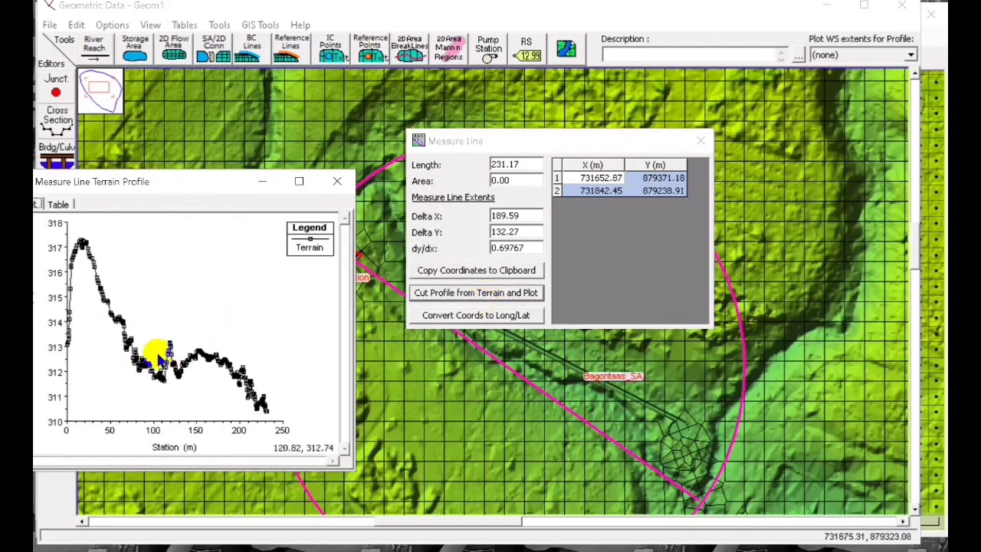
mouse_move(207, 398)
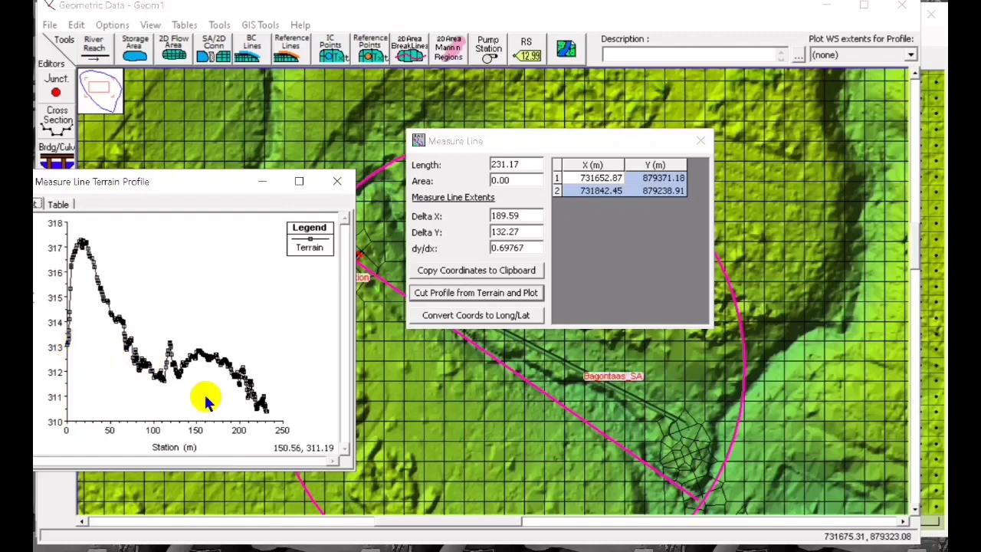
mouse_move(268, 414)
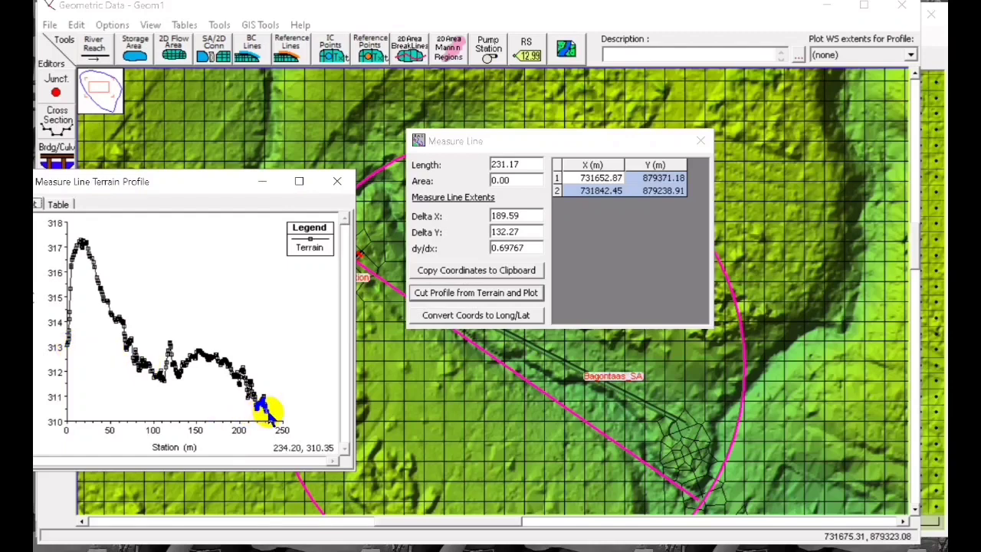
mouse_move(206, 406)
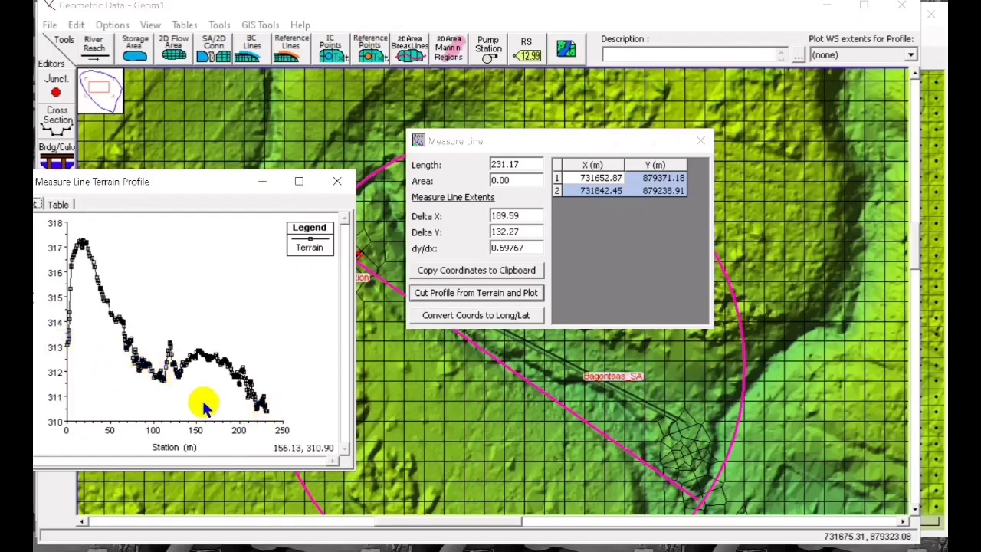
mouse_move(272, 410)
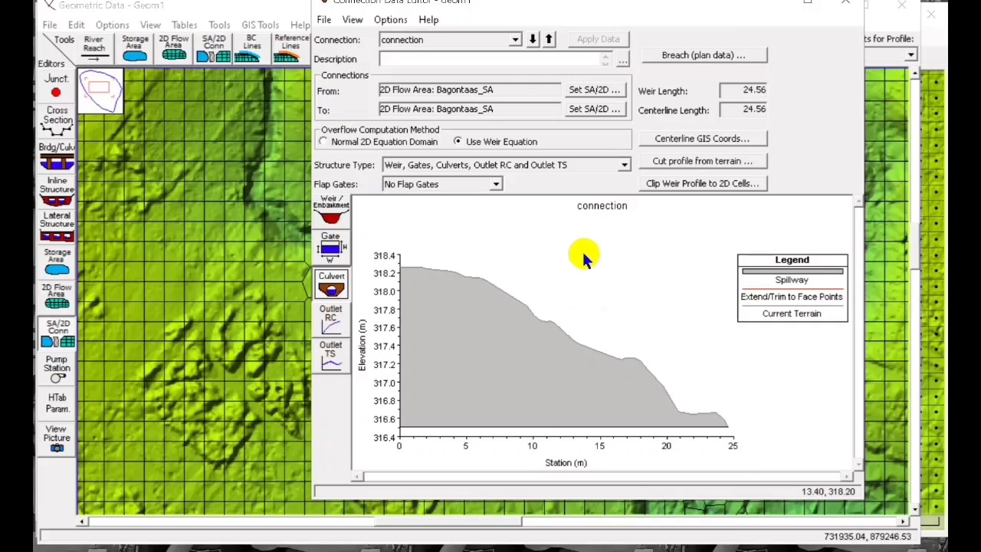
- Give culvert 'import #0' an upstream invert of 313 and downstream invert of 310
click(331, 285)
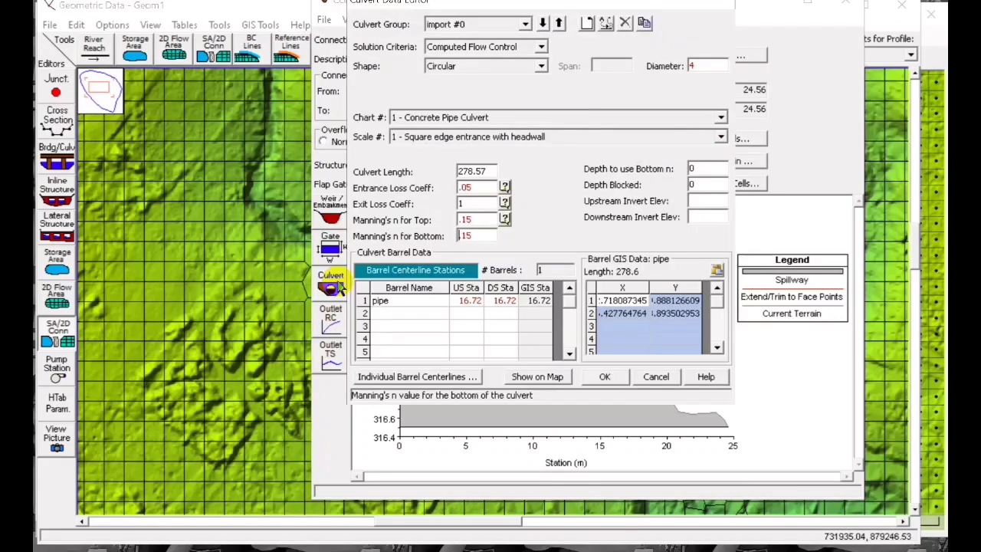
mouse_move(670, 238)
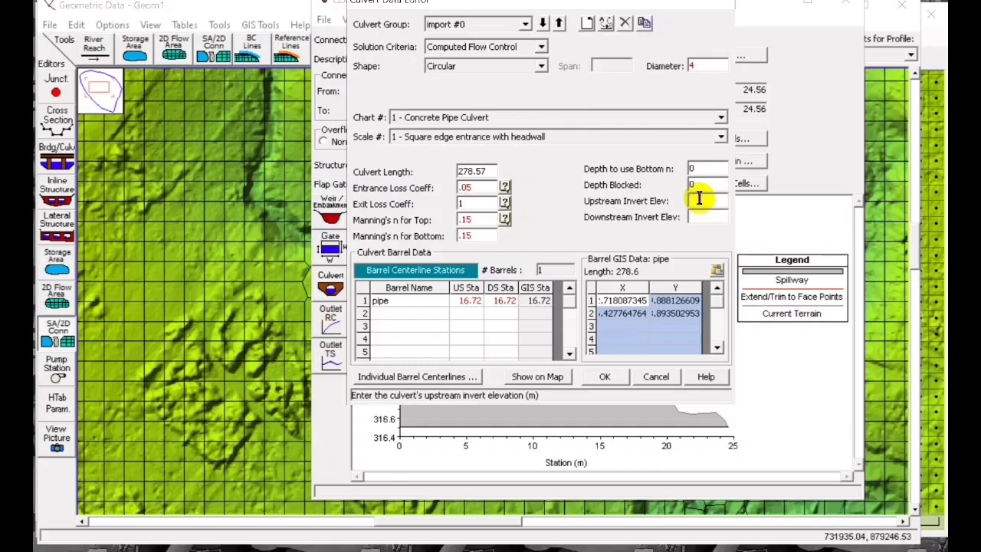
text(3)
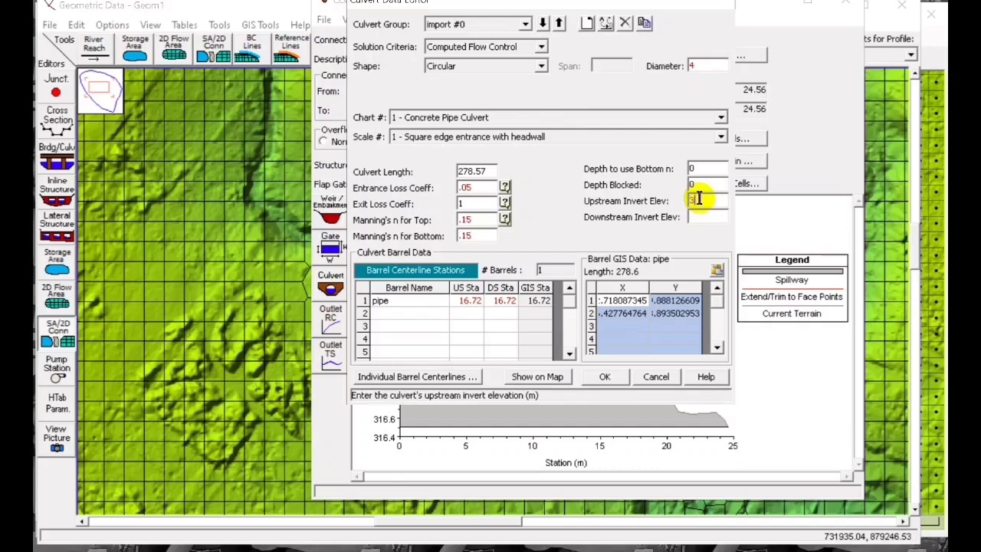
text(313)
click(708, 216)
text(310)
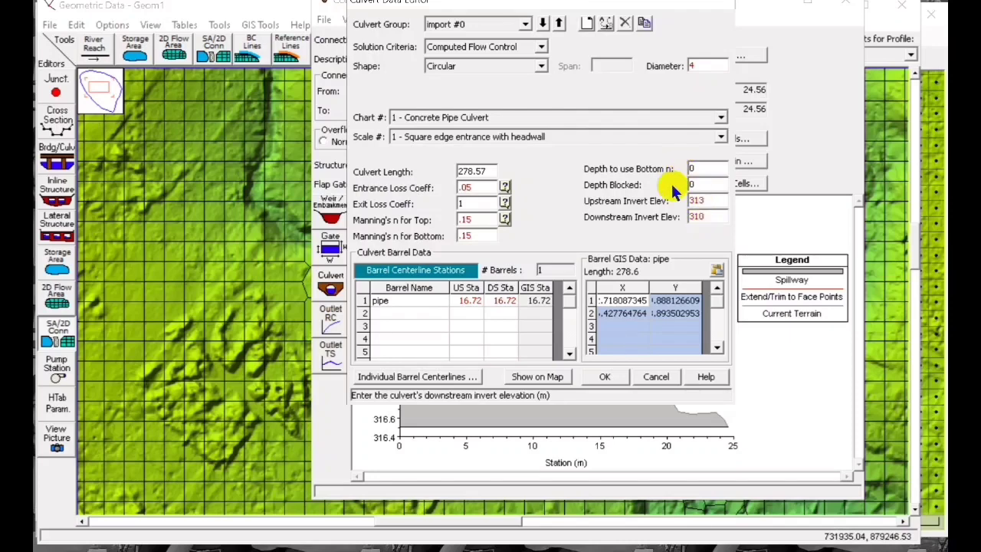
mouse_move(605, 377)
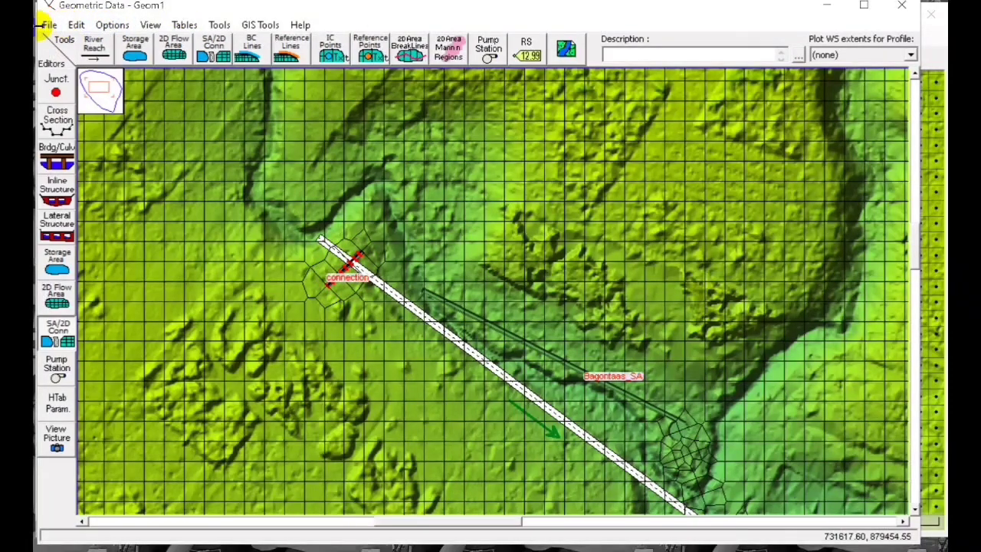
- Save the existing geometry data and reopen the Geom1 geometry file
click(49, 24)
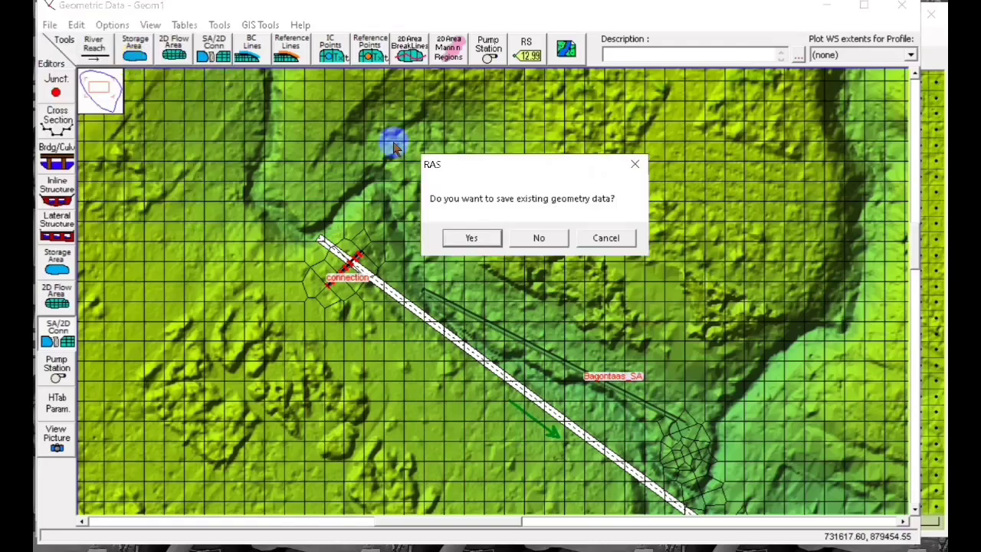
click(470, 238)
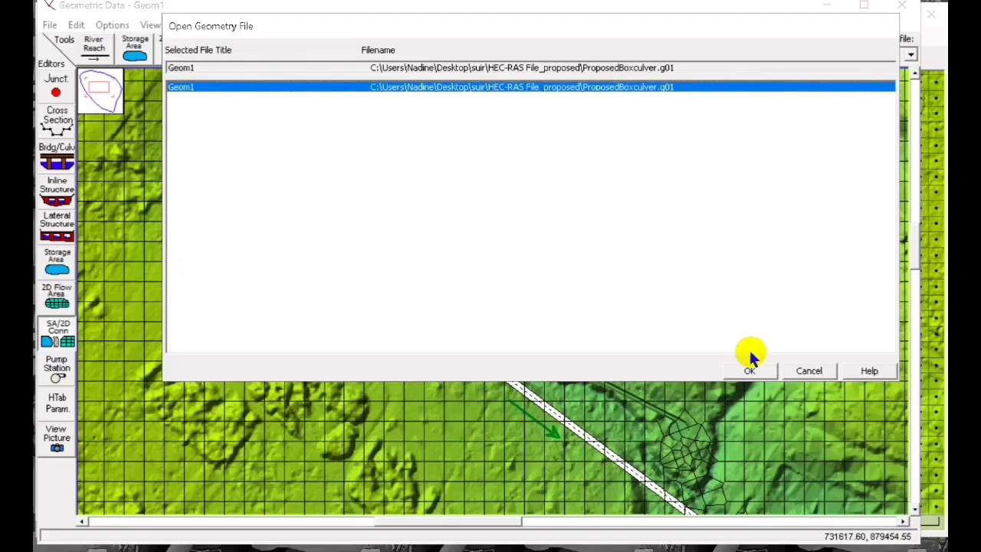
click(749, 370)
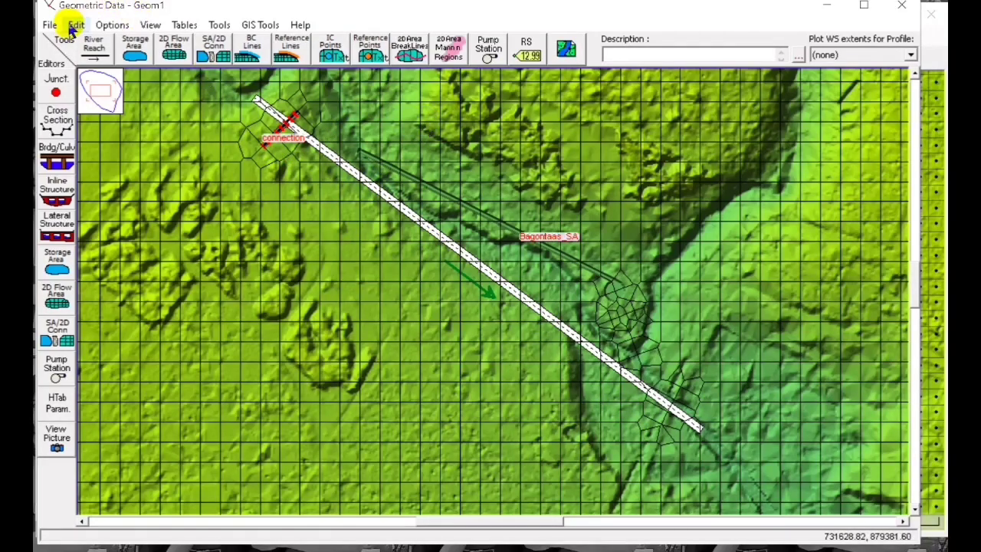
- Save the project and compute the Plan 01 unsteady flow analysis
click(49, 24)
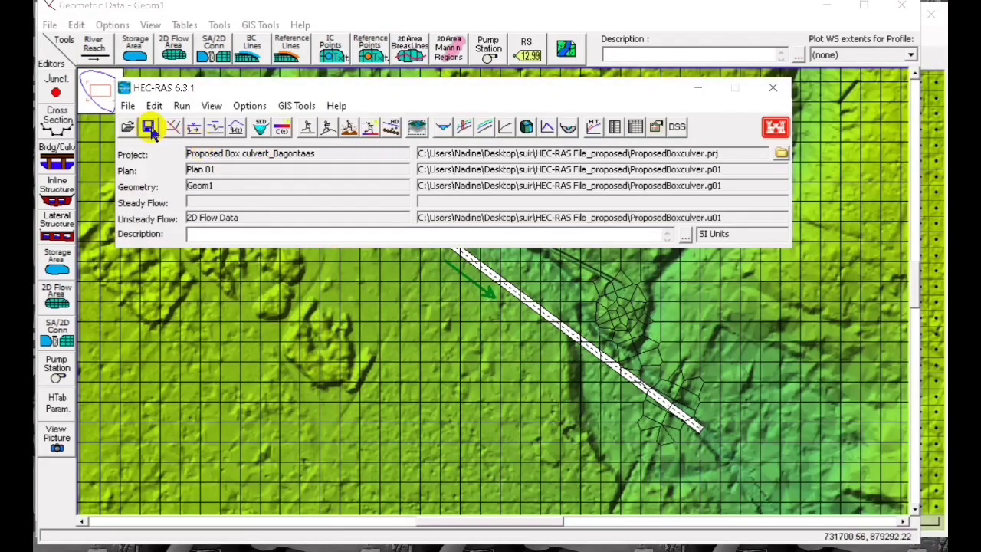
click(182, 105)
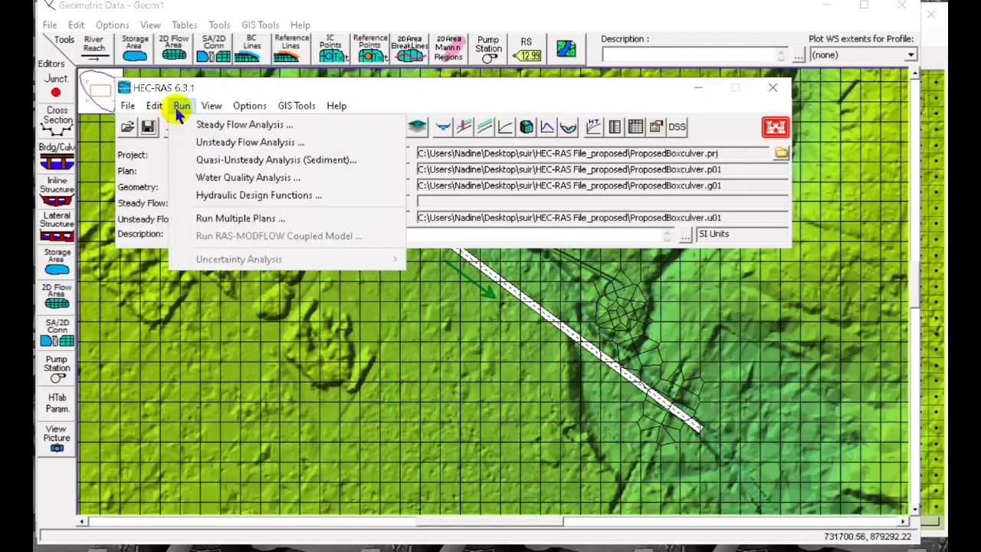
click(249, 141)
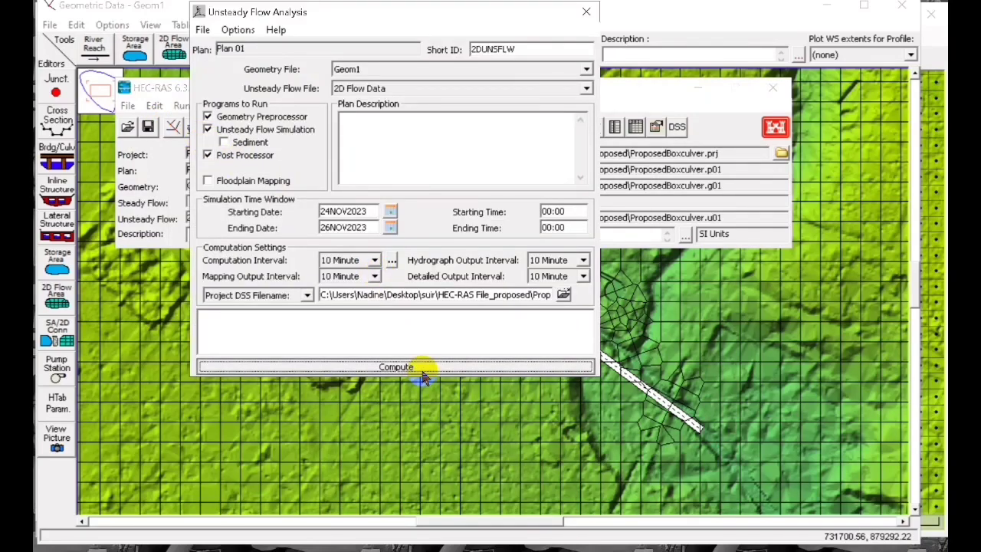
click(395, 366)
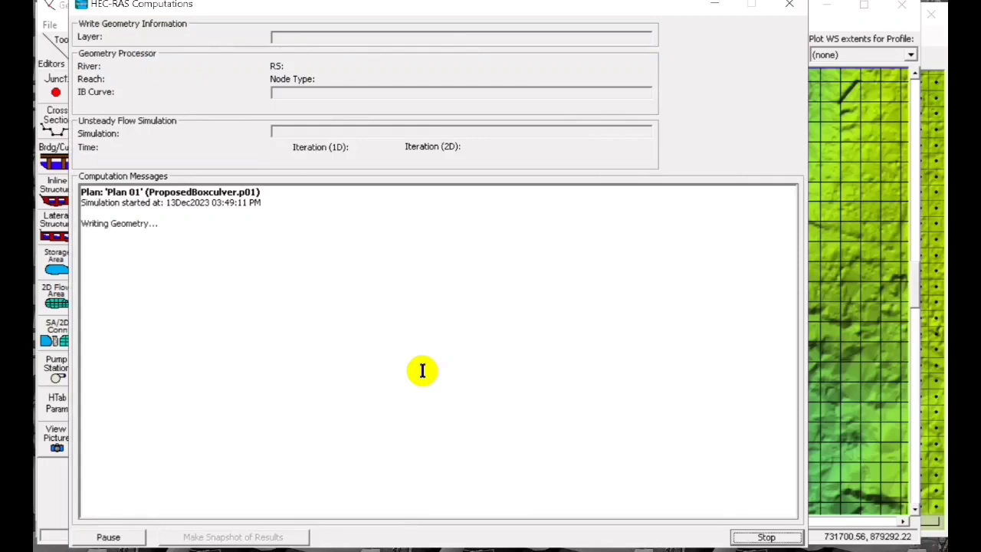